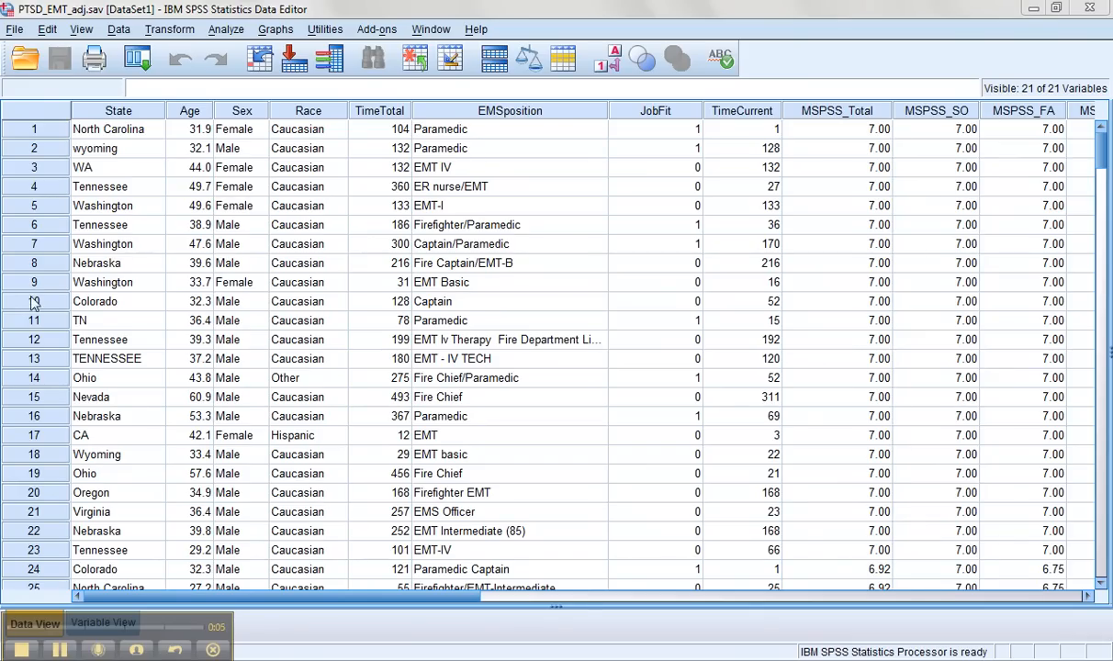
mouse_move(226, 28)
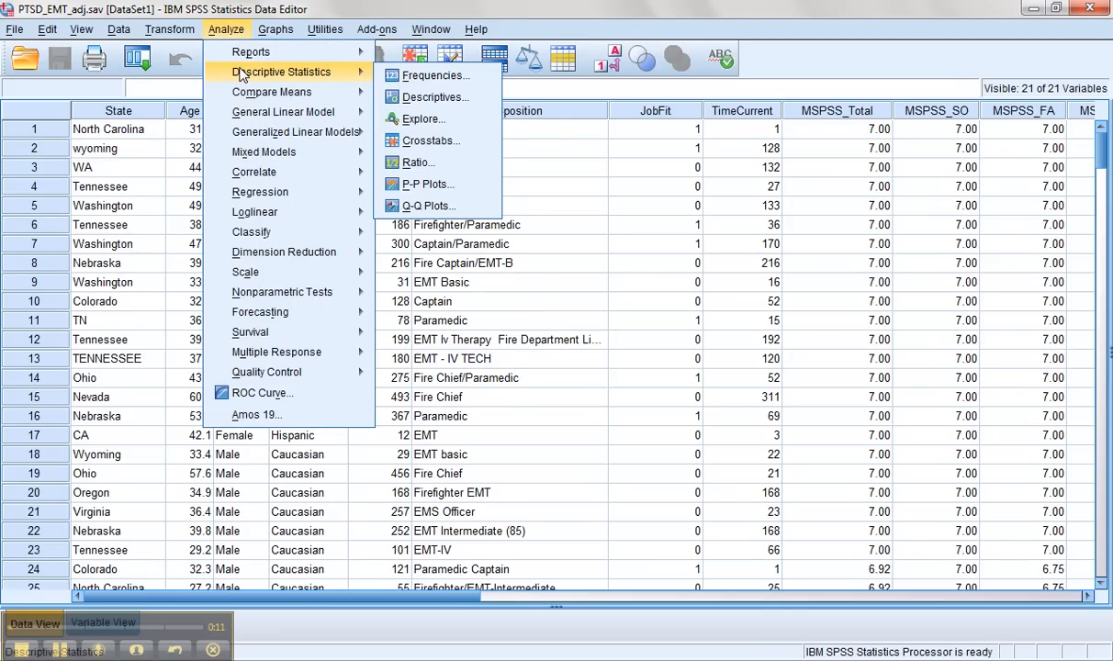
mouse_move(421, 118)
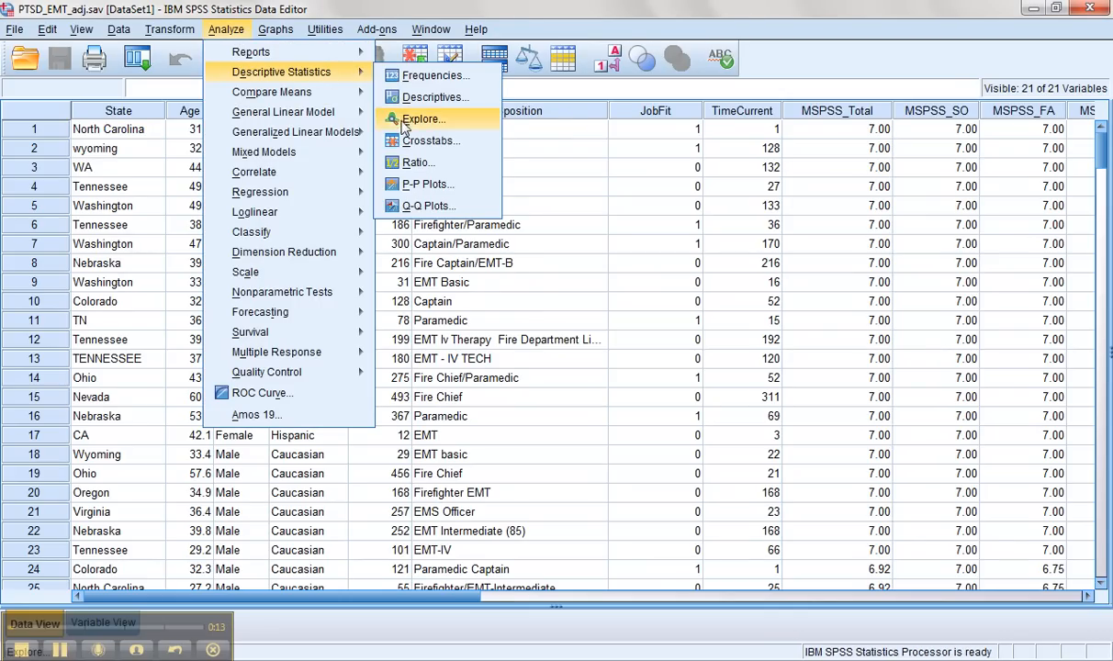
Start Explore with MSPSS_Total, PTCI_NCW and CESD in the Dependent List.
left_click(422, 118)
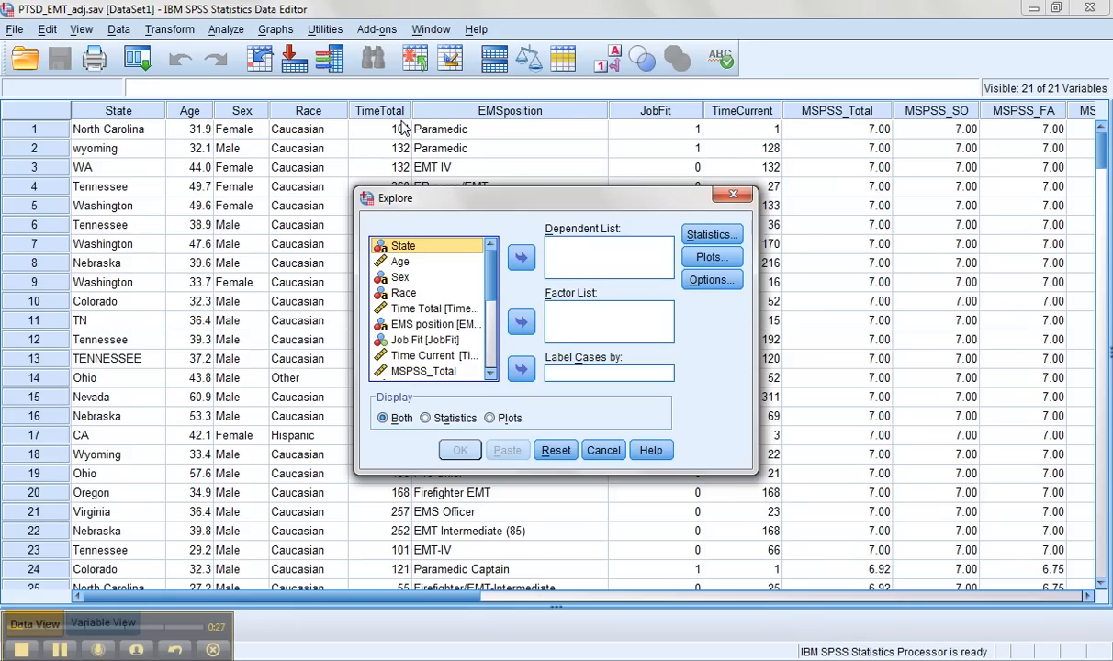
scroll("down", 3)
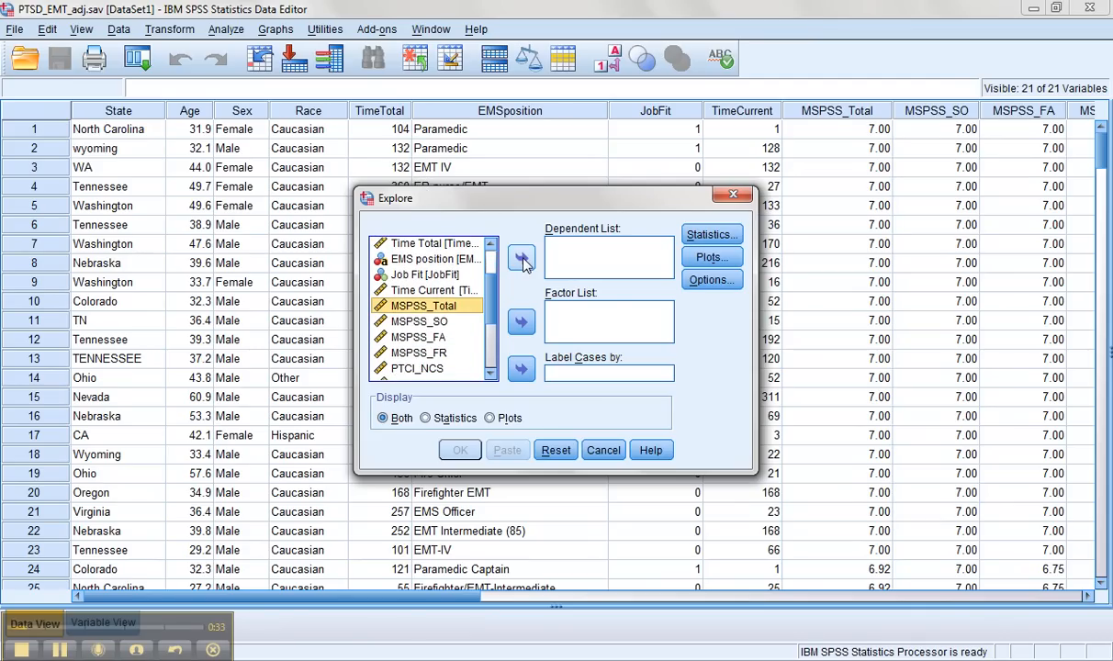
left_click(521, 257)
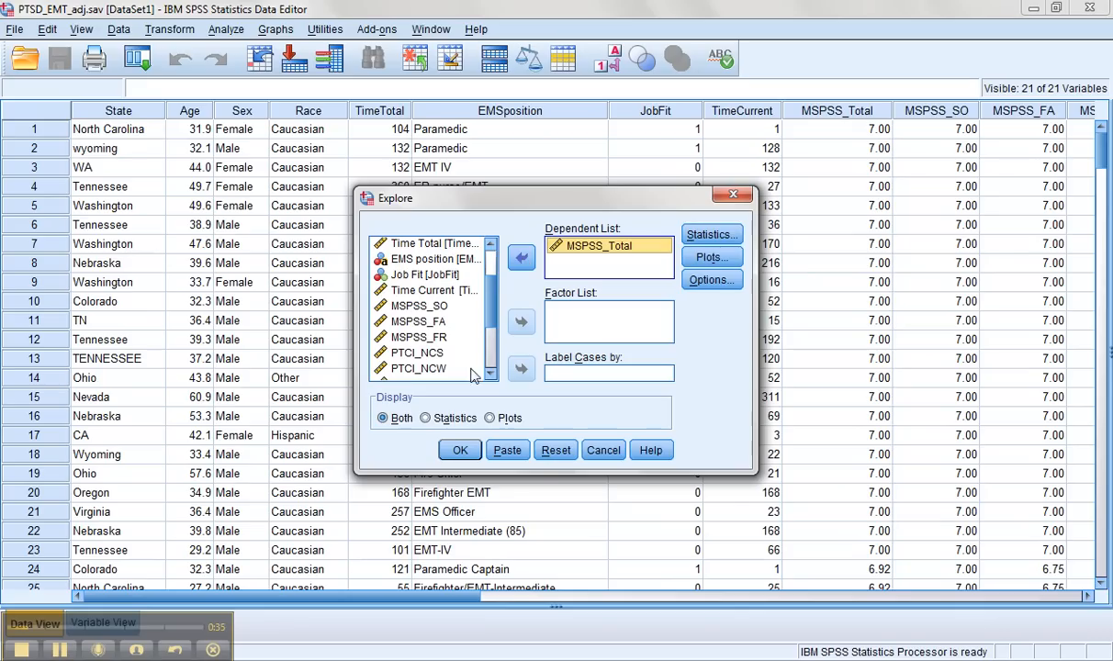
left_click(520, 258)
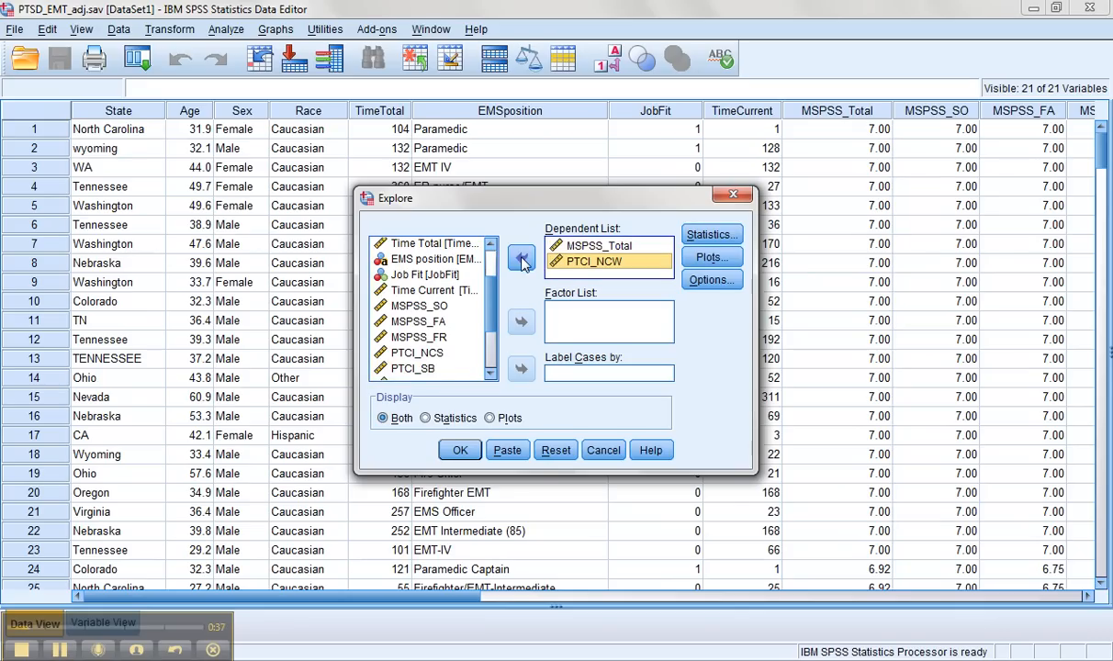
scroll("down", 3)
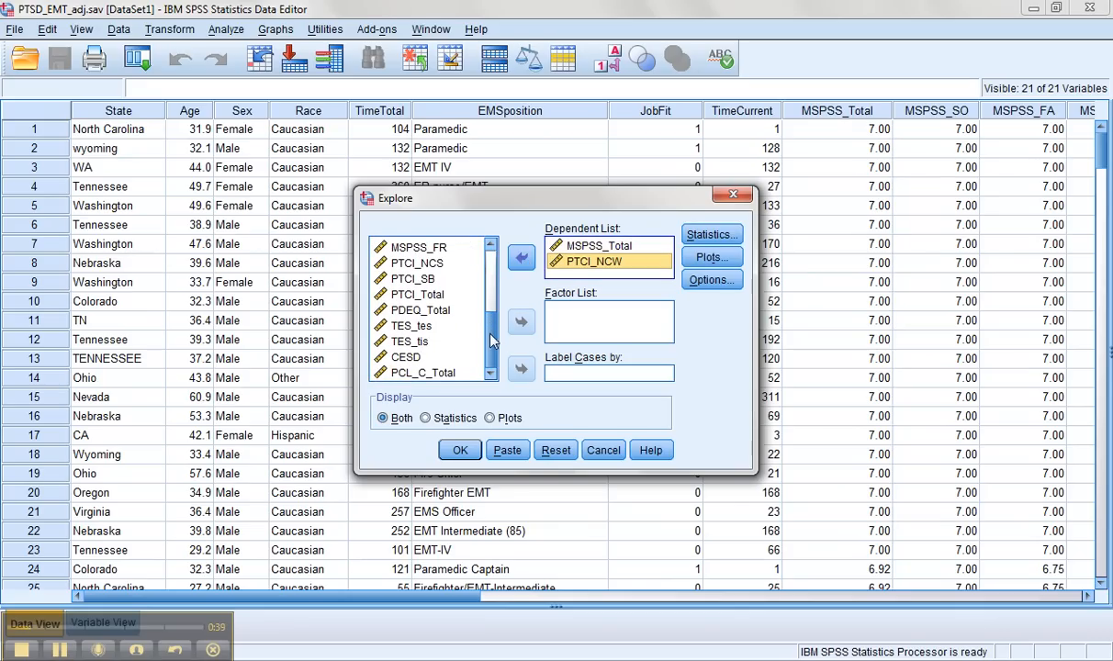
left_click(410, 341)
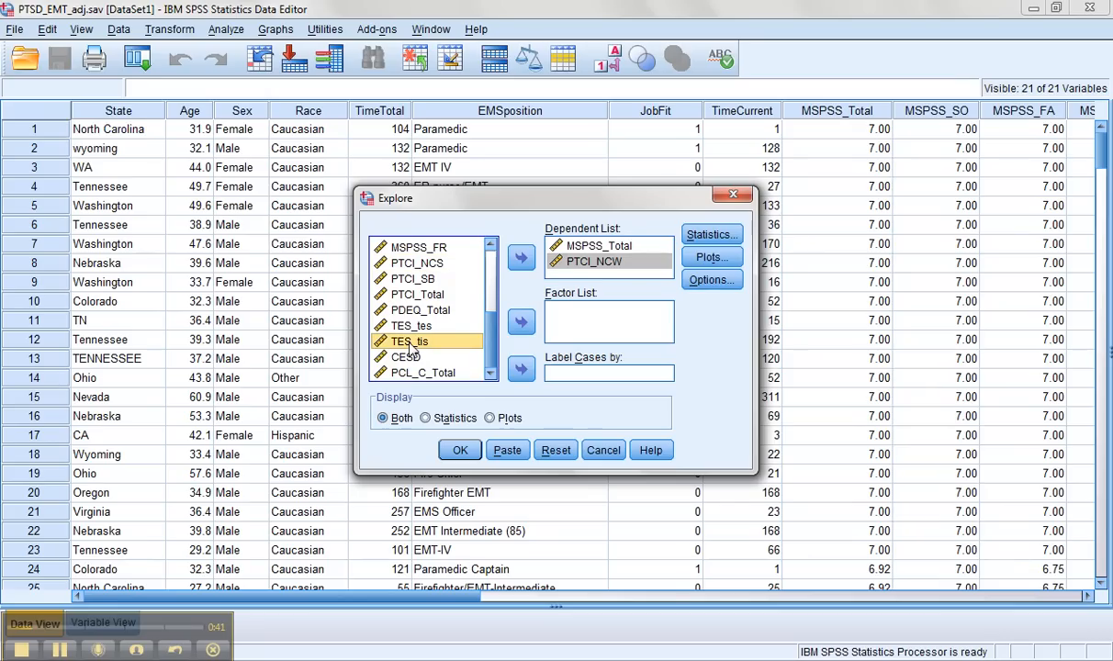
left_click(521, 258)
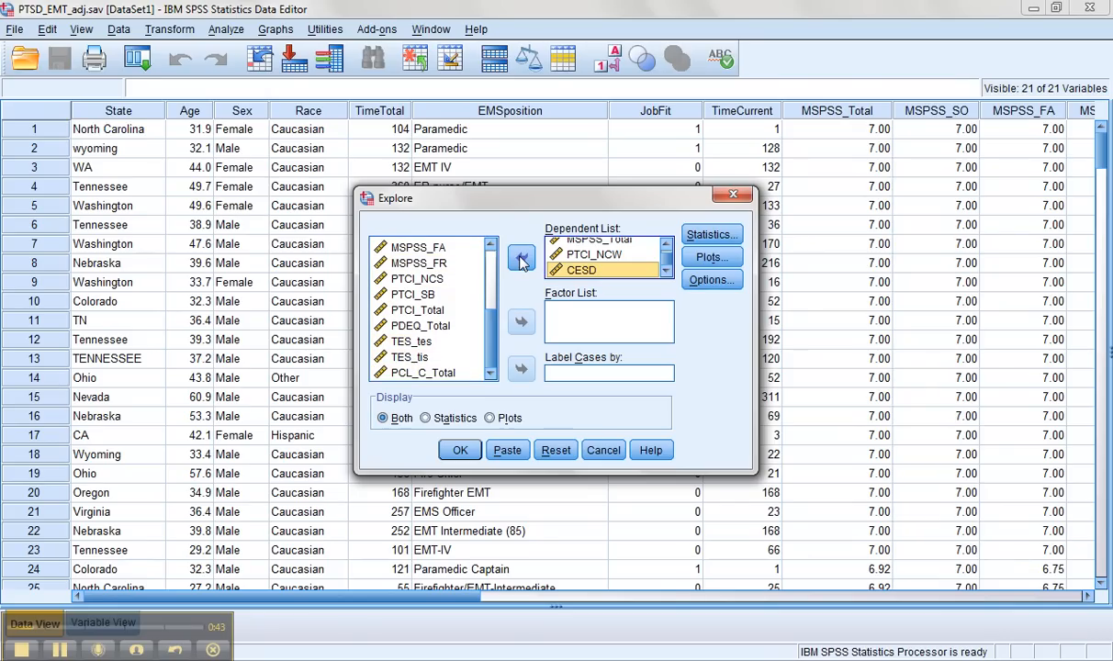
left_click(711, 234)
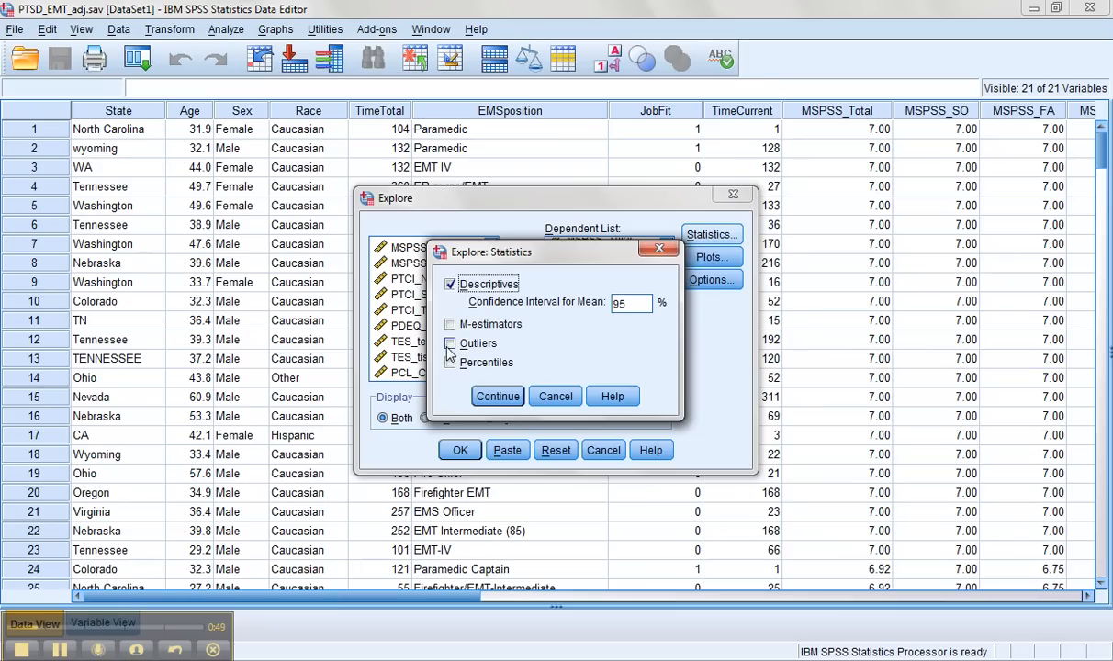
Keep Descriptives, and swap stem-and-leaf plots for histograms and normality plots with tests.
left_click(496, 396)
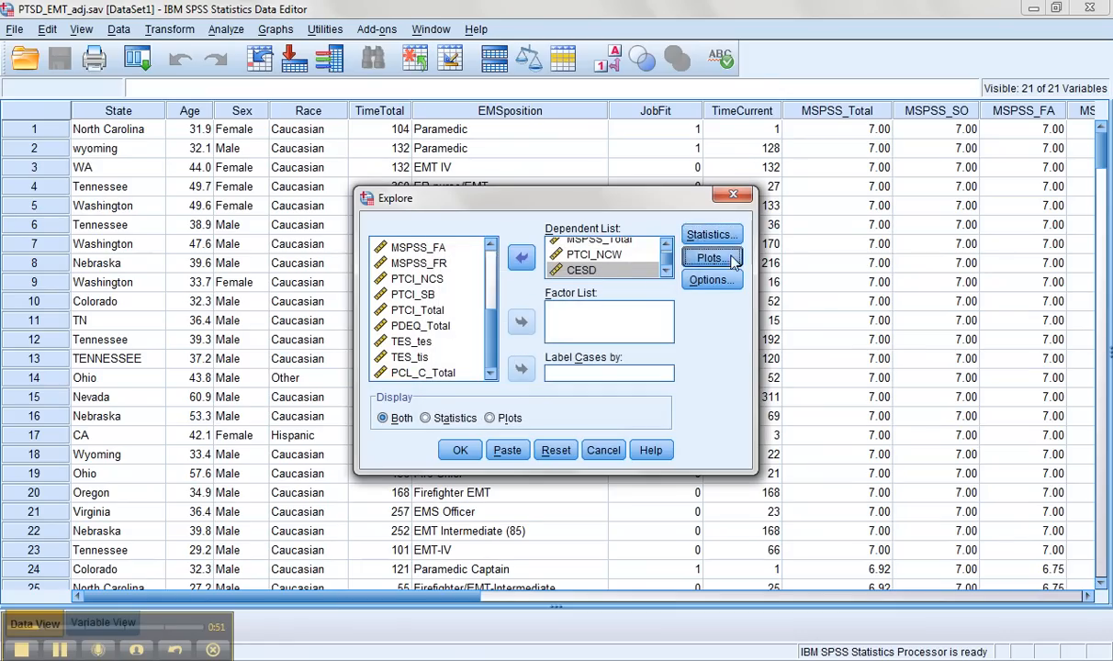
left_click(708, 257)
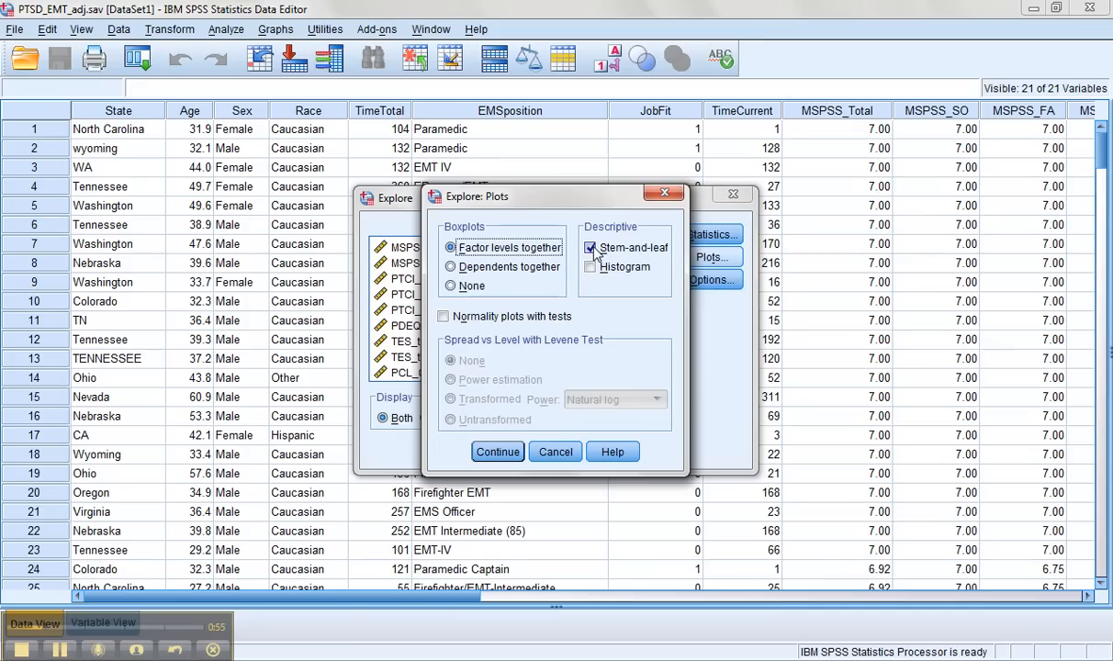
left_click(590, 266)
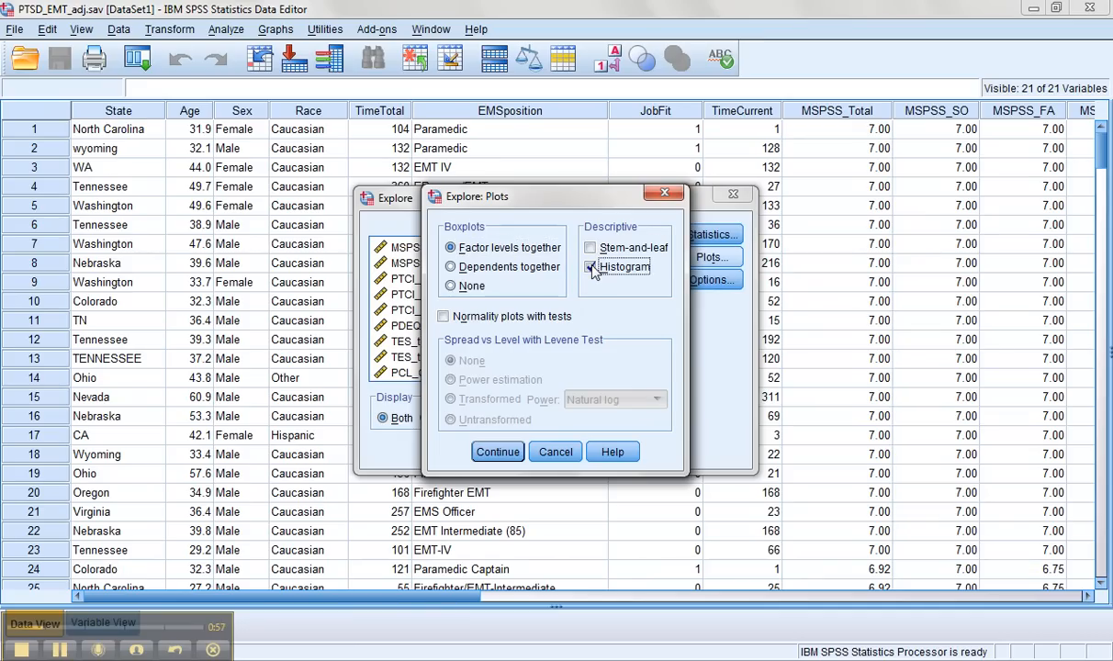
left_click(443, 316)
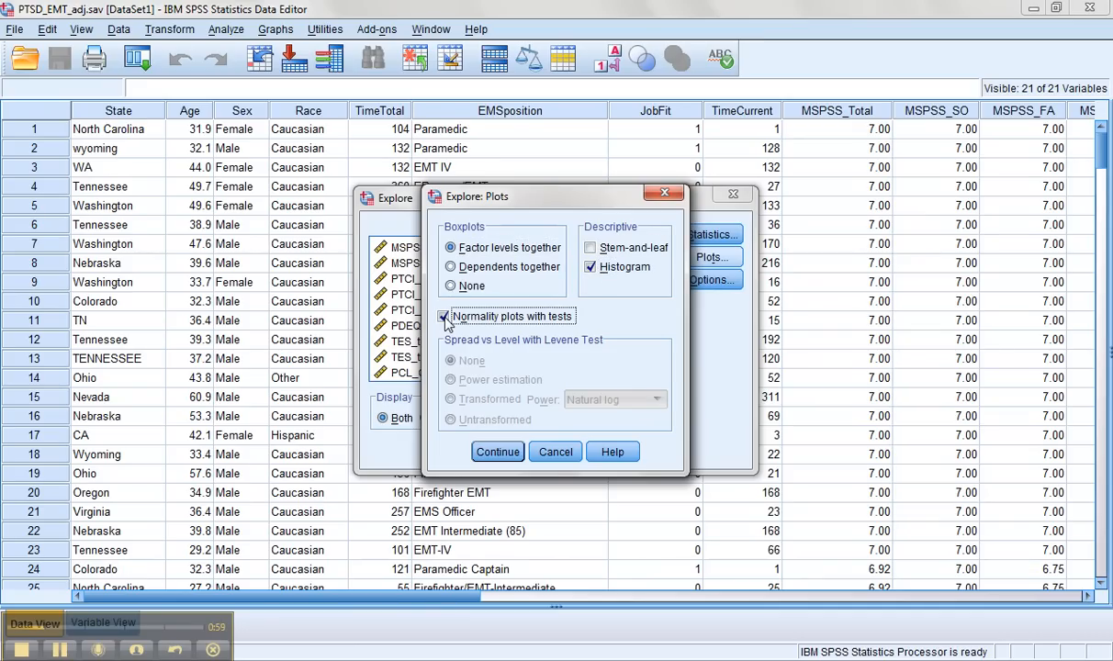
mouse_move(500, 441)
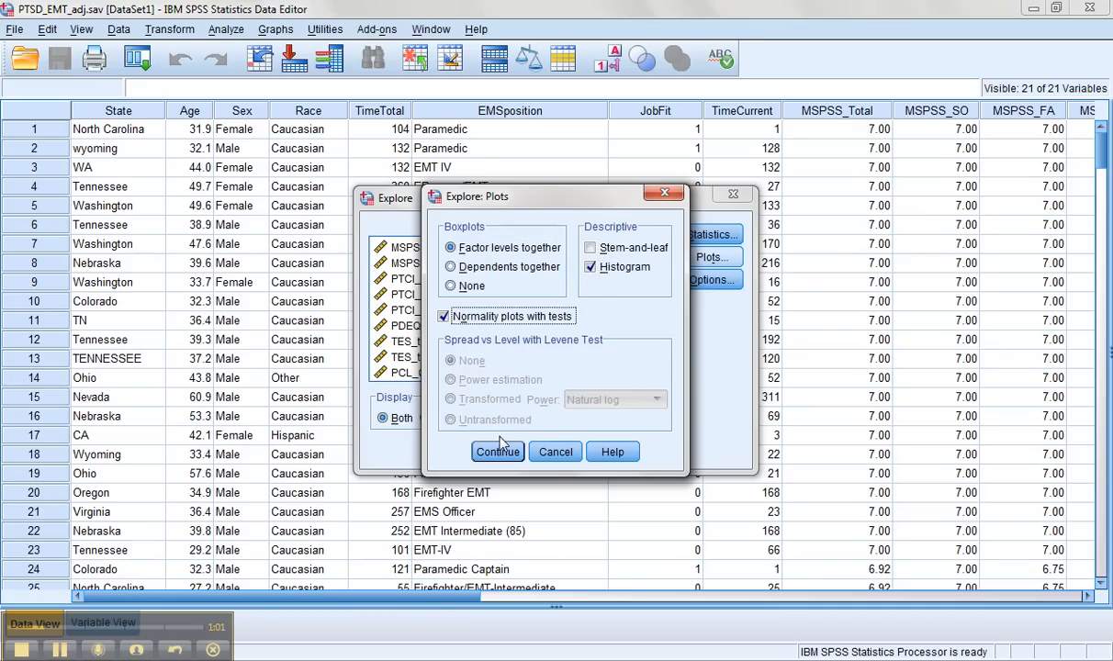
left_click(497, 451)
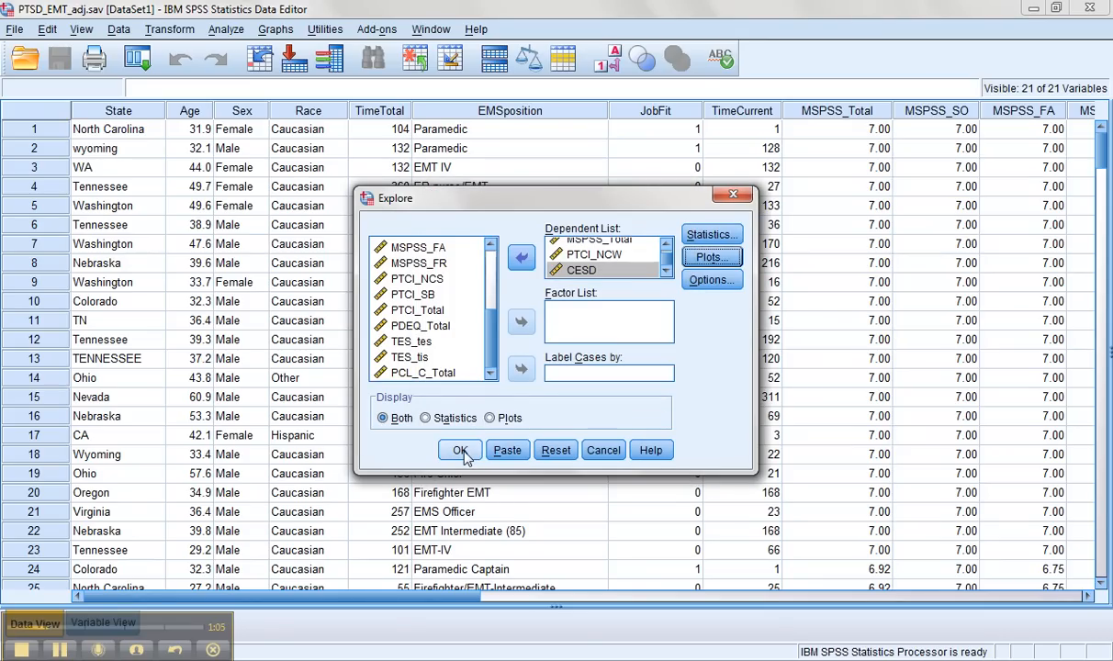
mouse_move(711, 280)
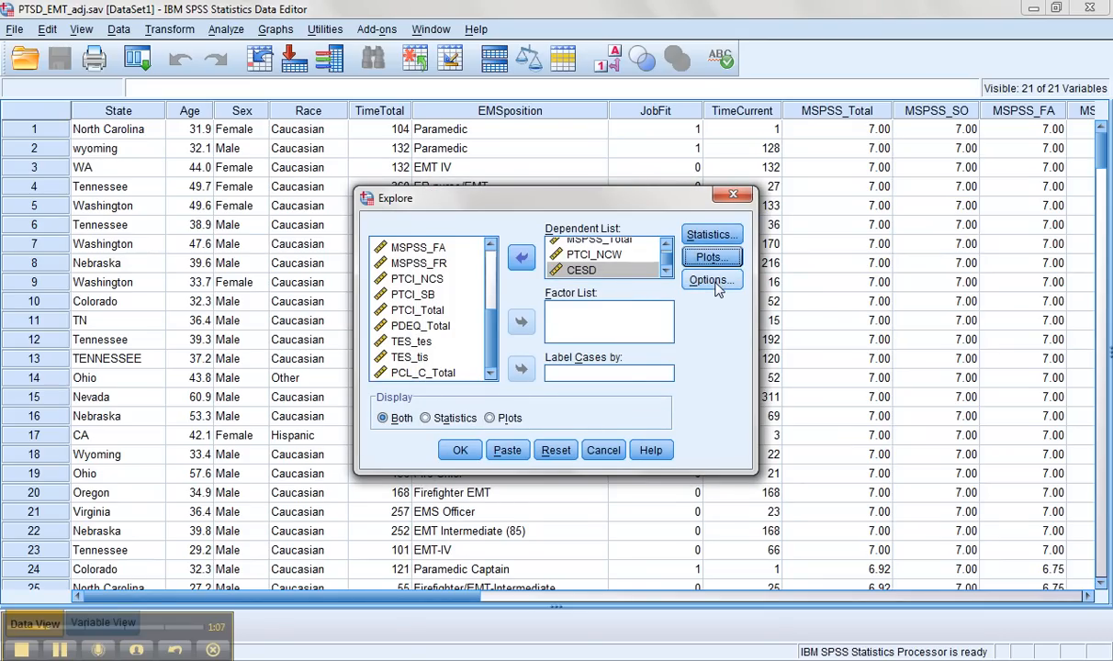
left_click(710, 280)
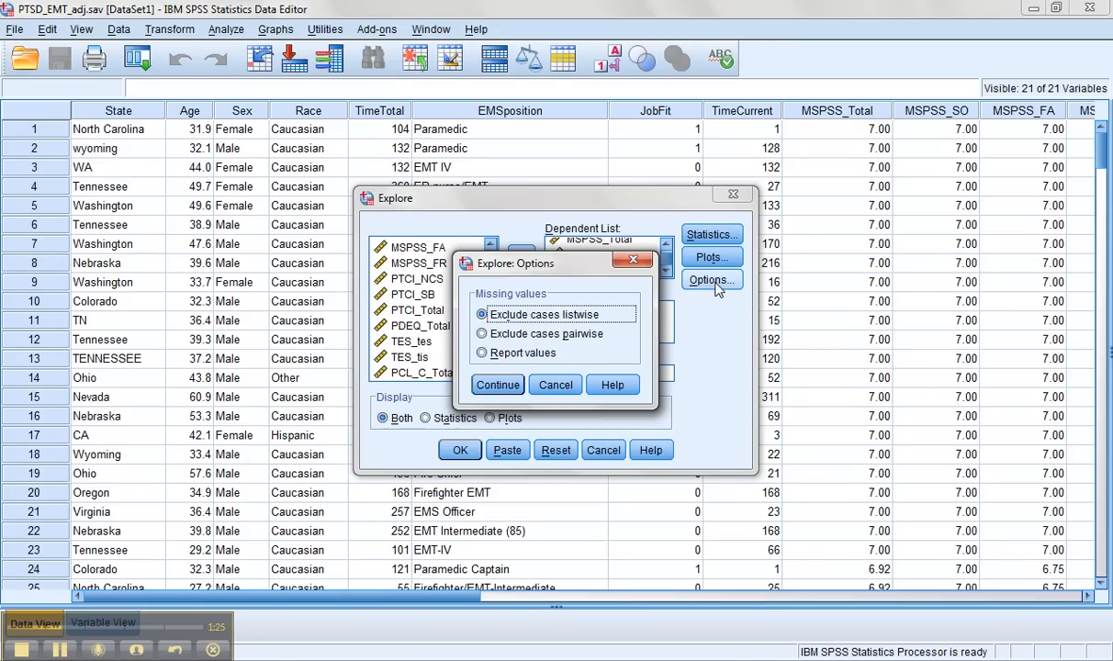
mouse_move(497, 385)
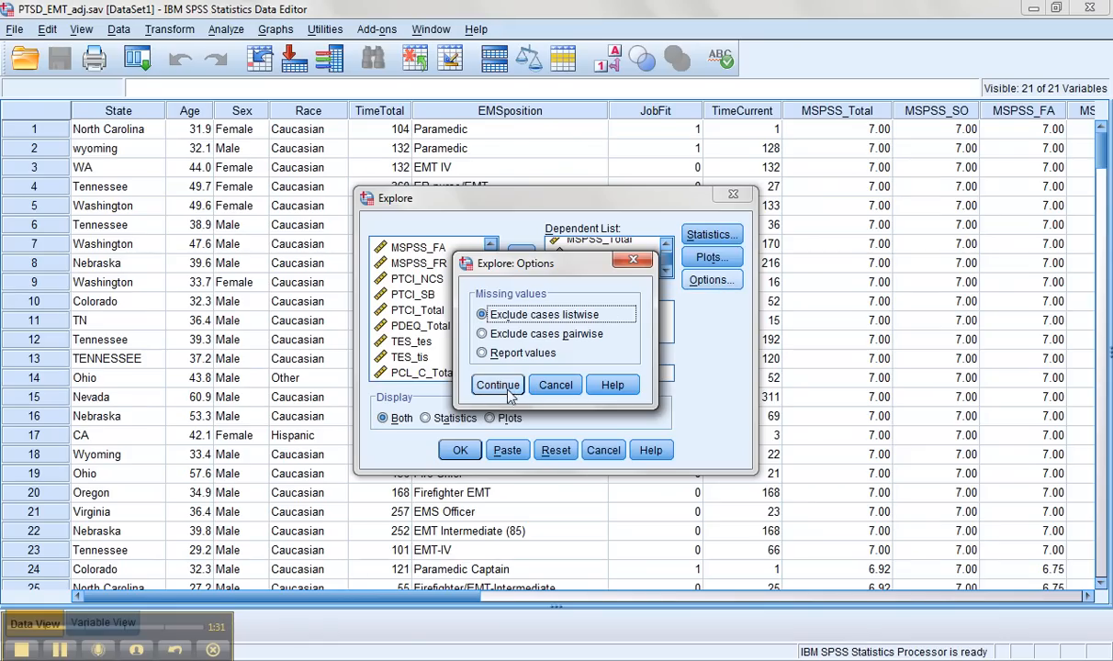
left_click(498, 385)
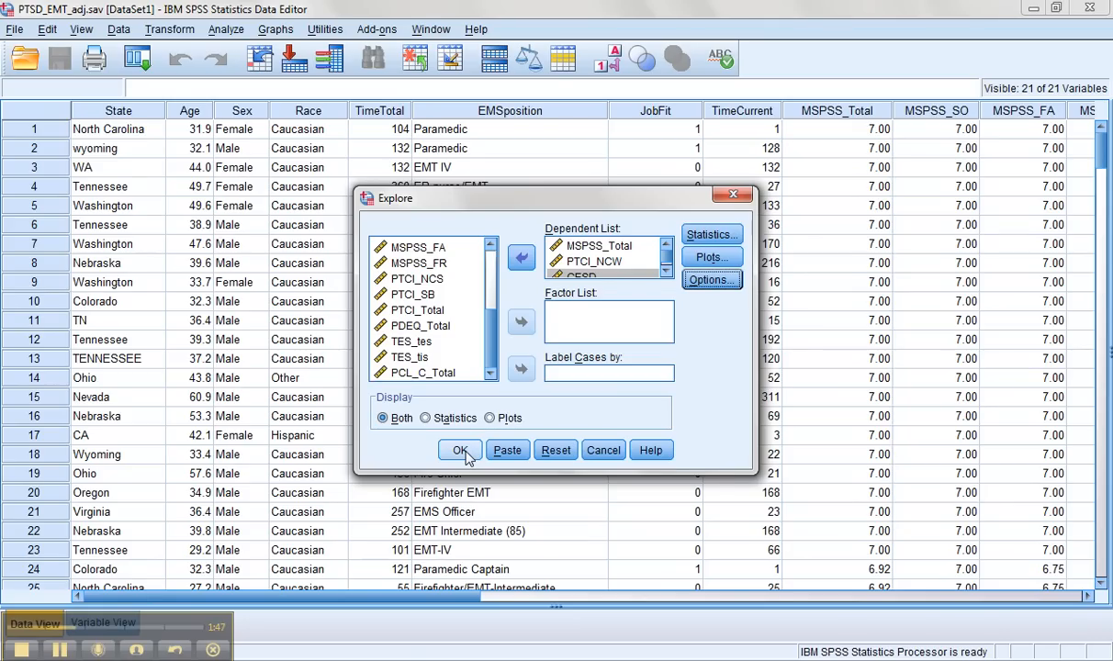
Run Explore and view the case processing summary (153 valid cases) and descriptives.
left_click(460, 450)
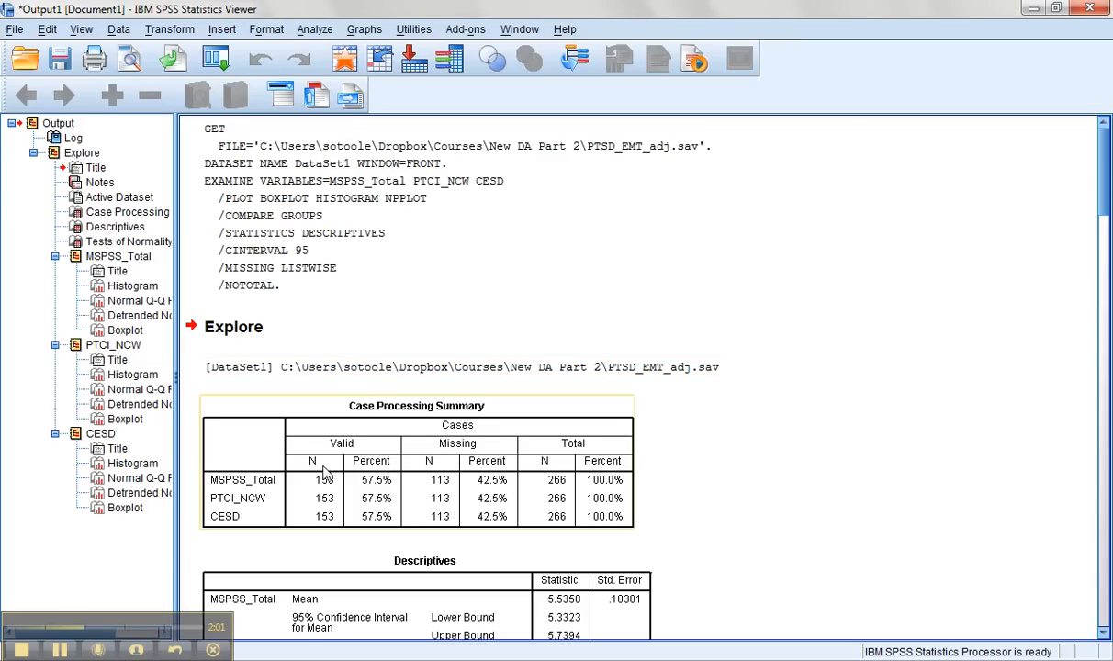
mouse_move(330, 493)
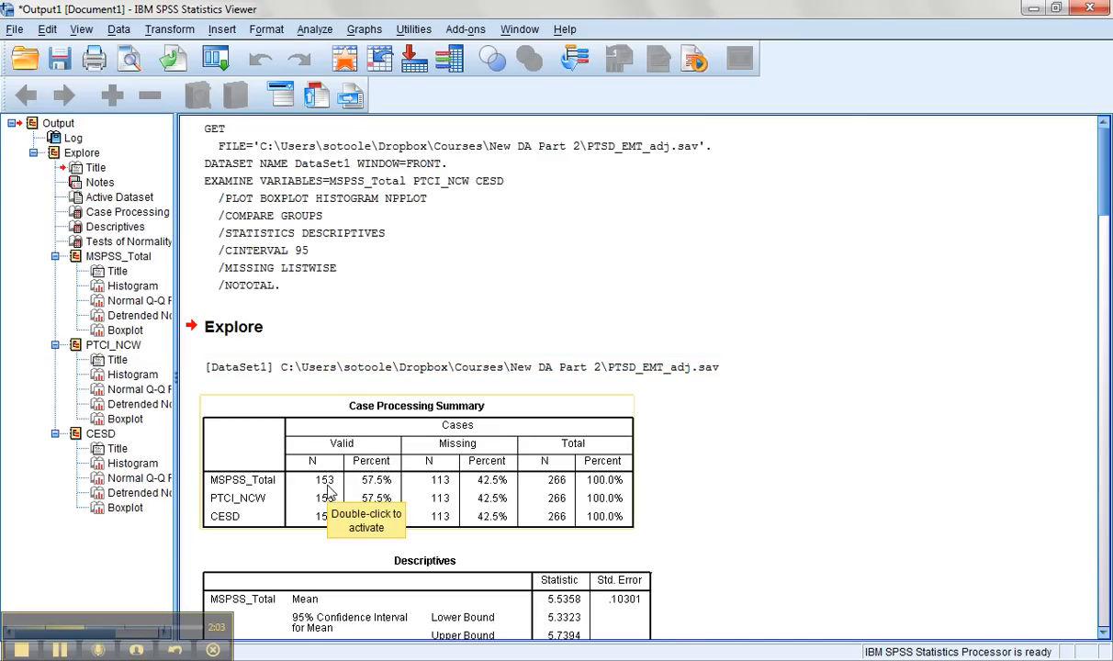
mouse_move(570, 491)
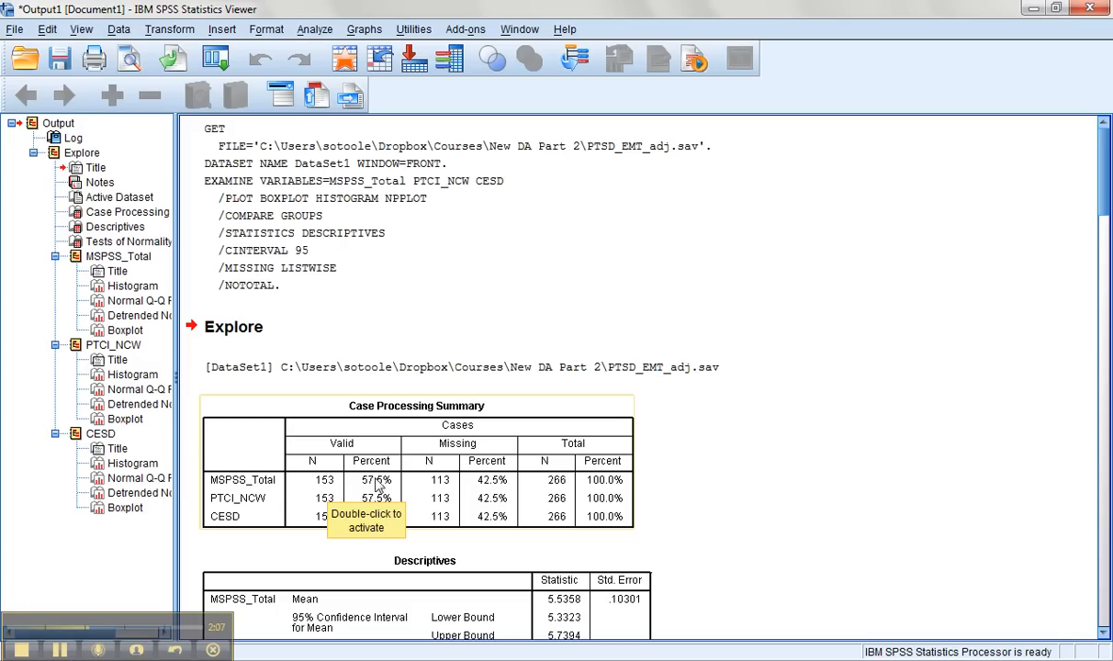
mouse_move(382, 488)
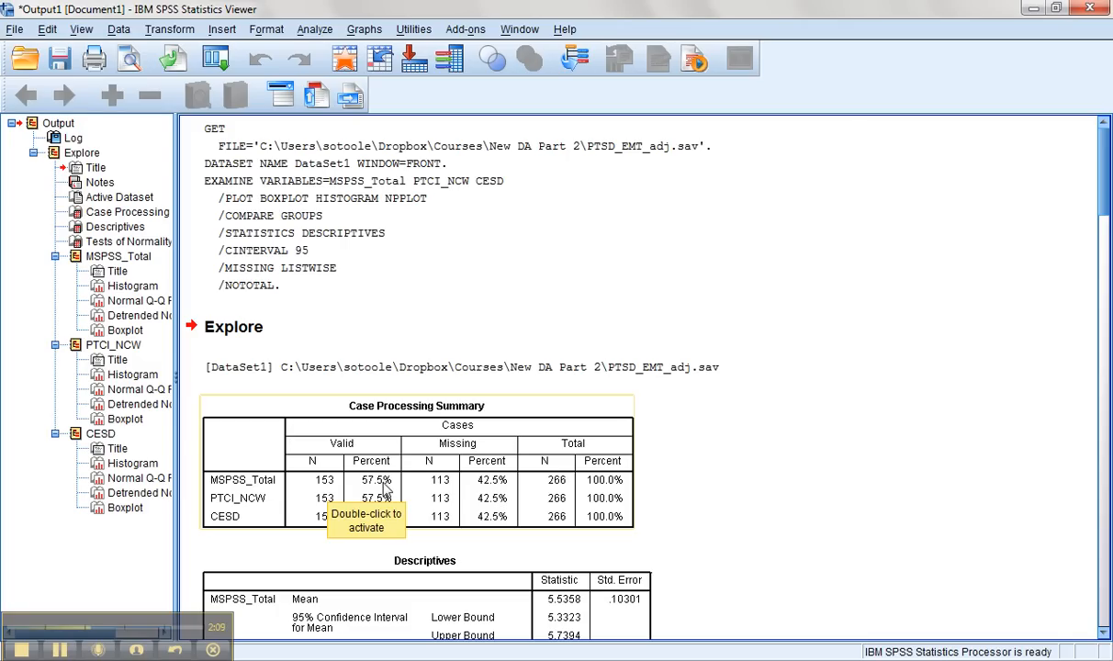
mouse_move(493, 494)
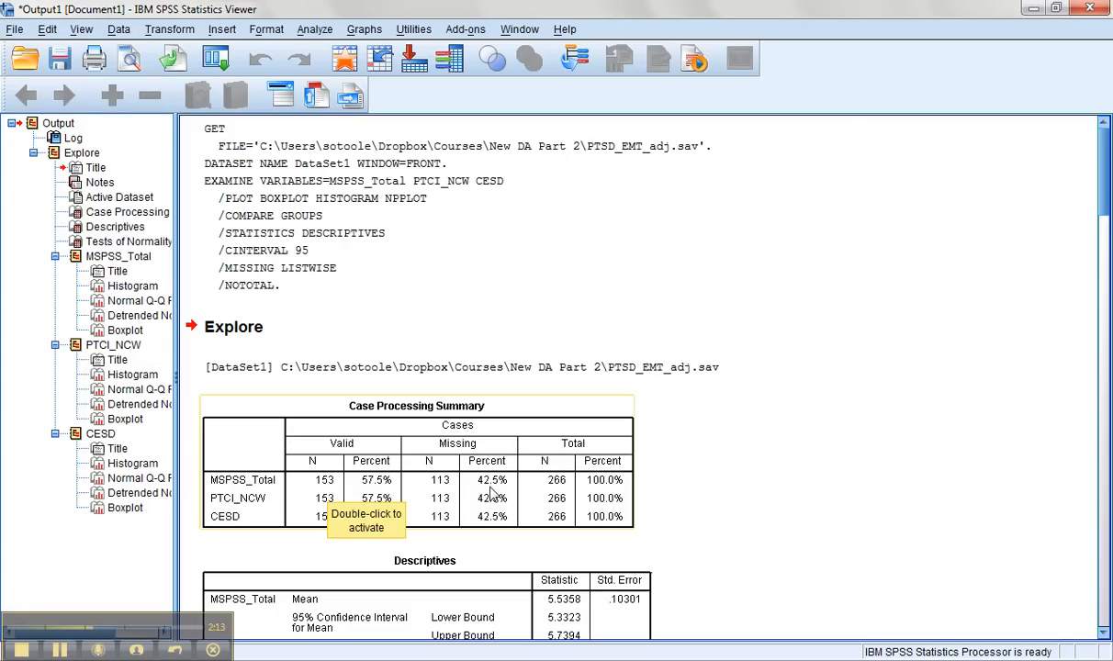
mouse_move(447, 490)
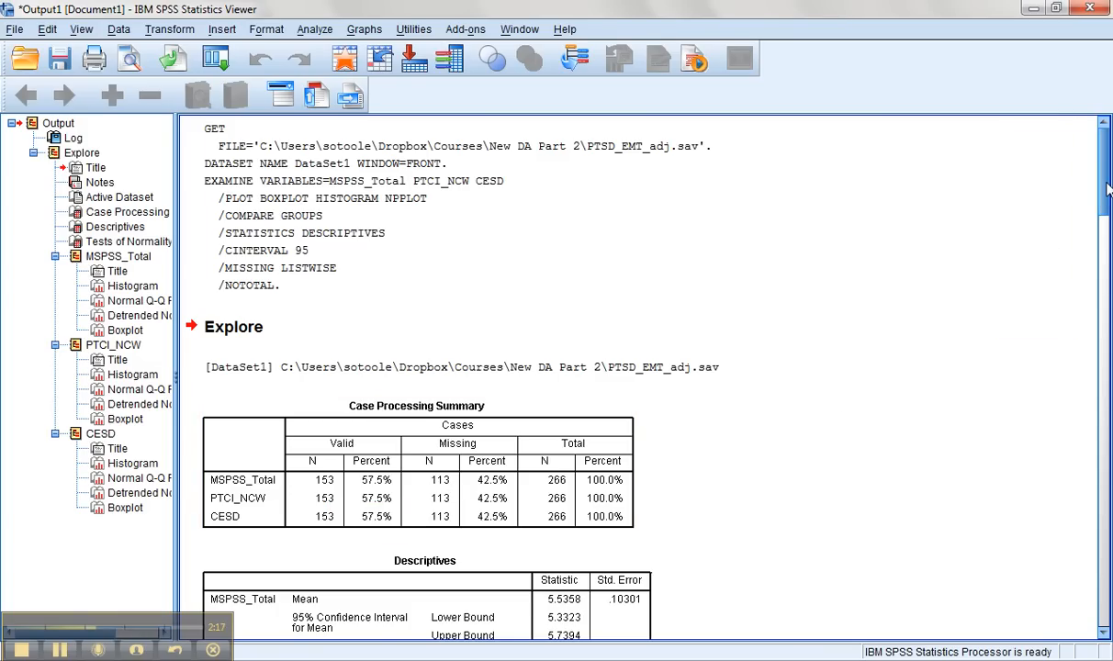
scroll("down", 3)
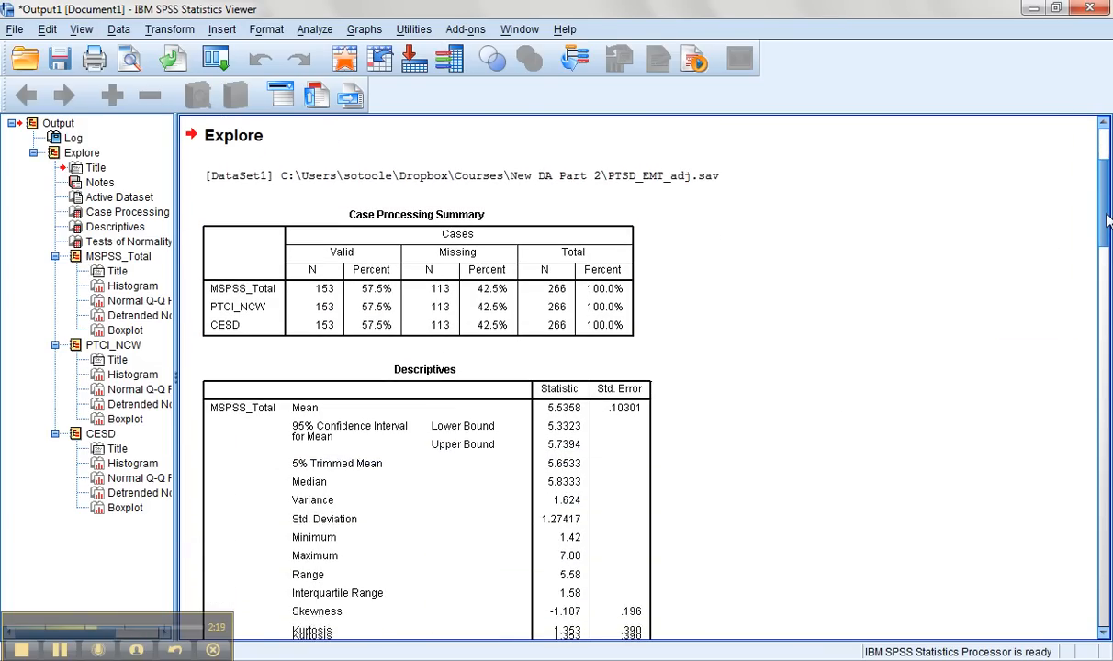
scroll("down", 3)
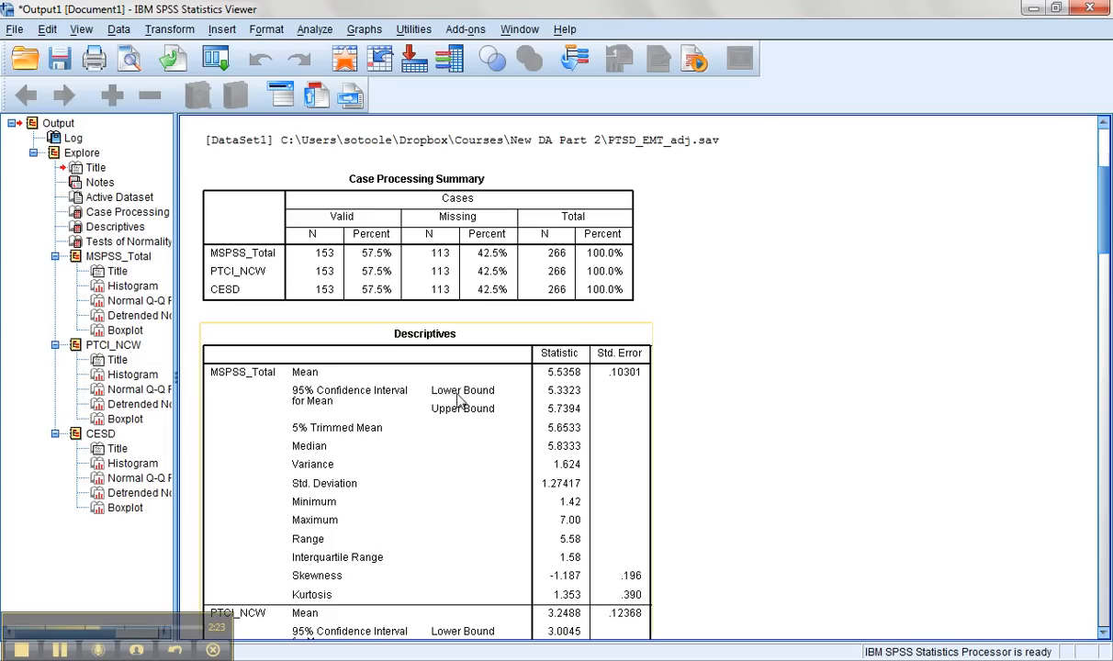
mouse_move(342, 511)
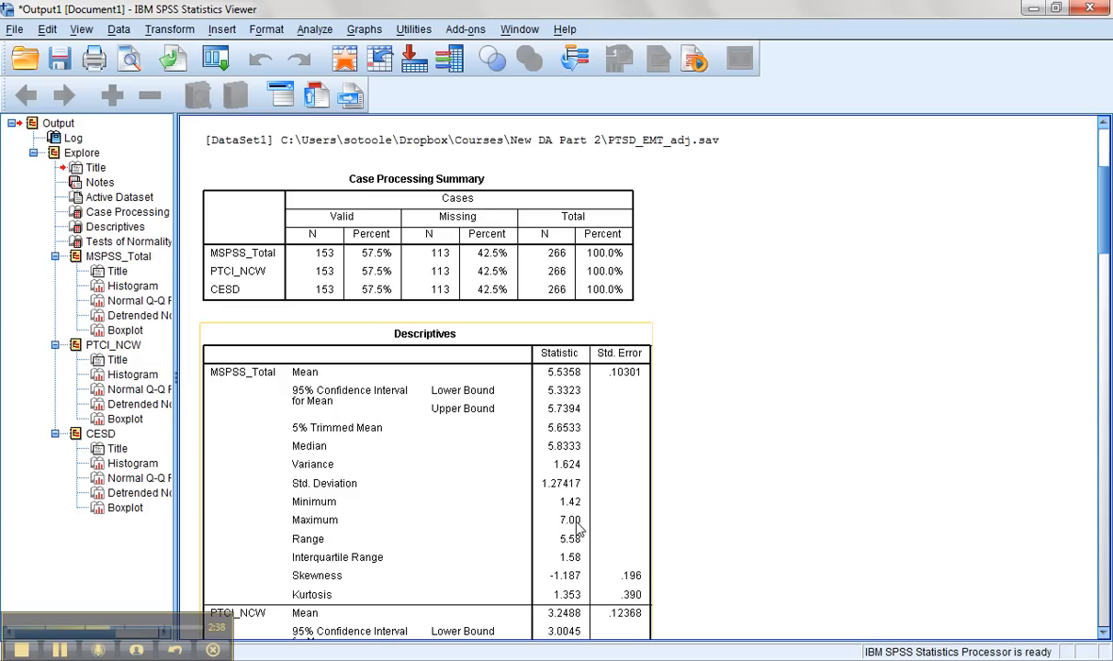
mouse_move(579, 532)
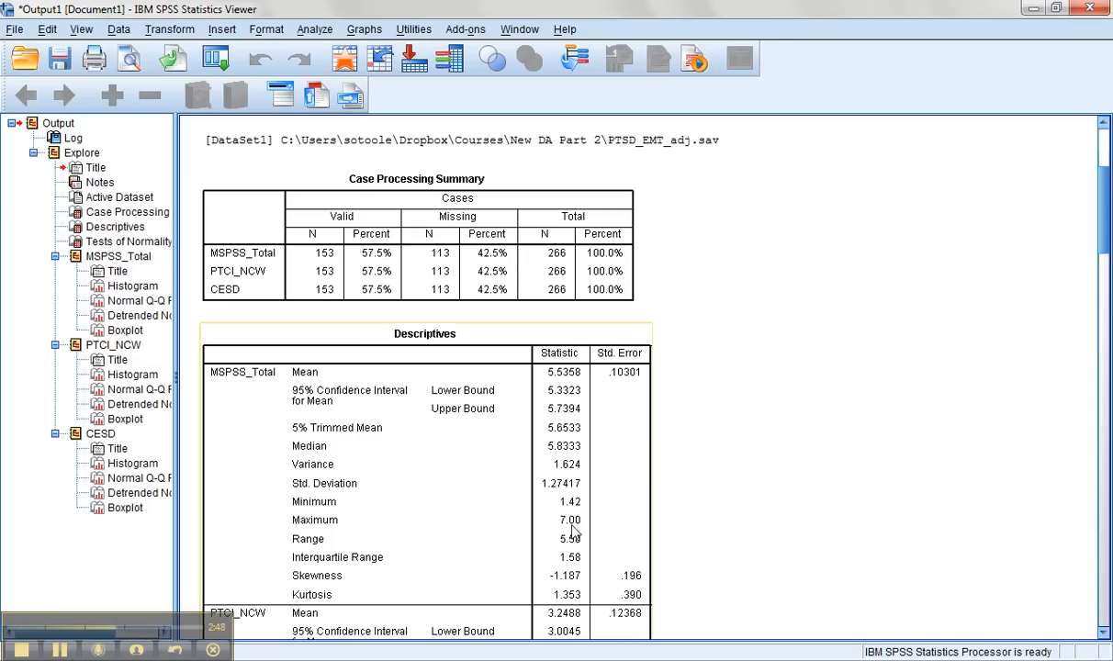
mouse_move(574, 532)
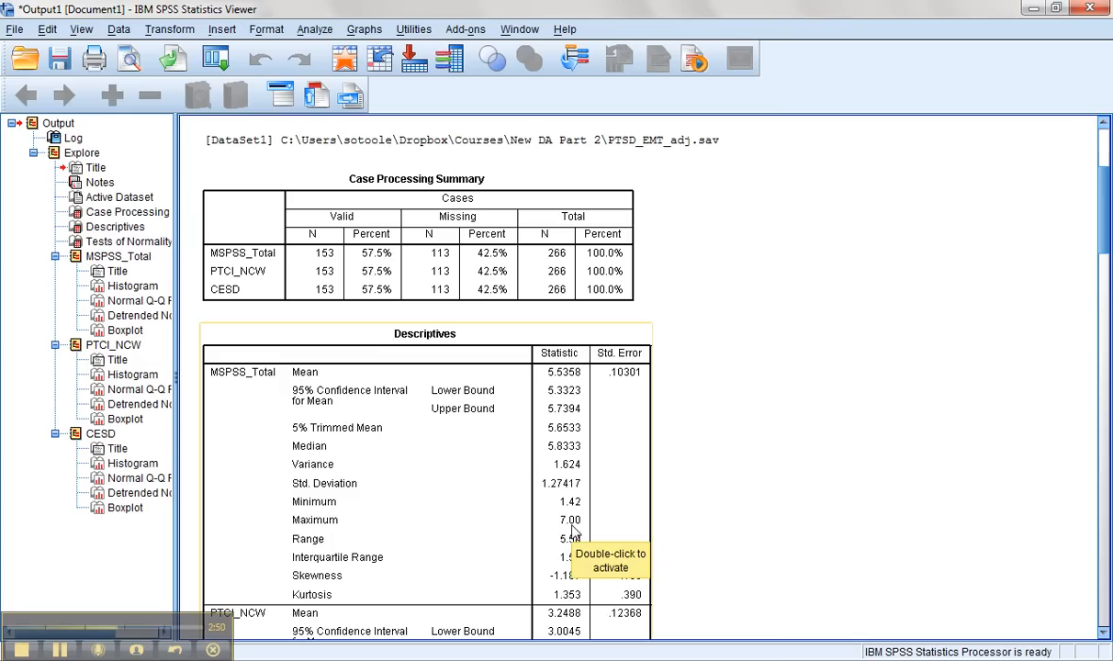
mouse_move(744, 528)
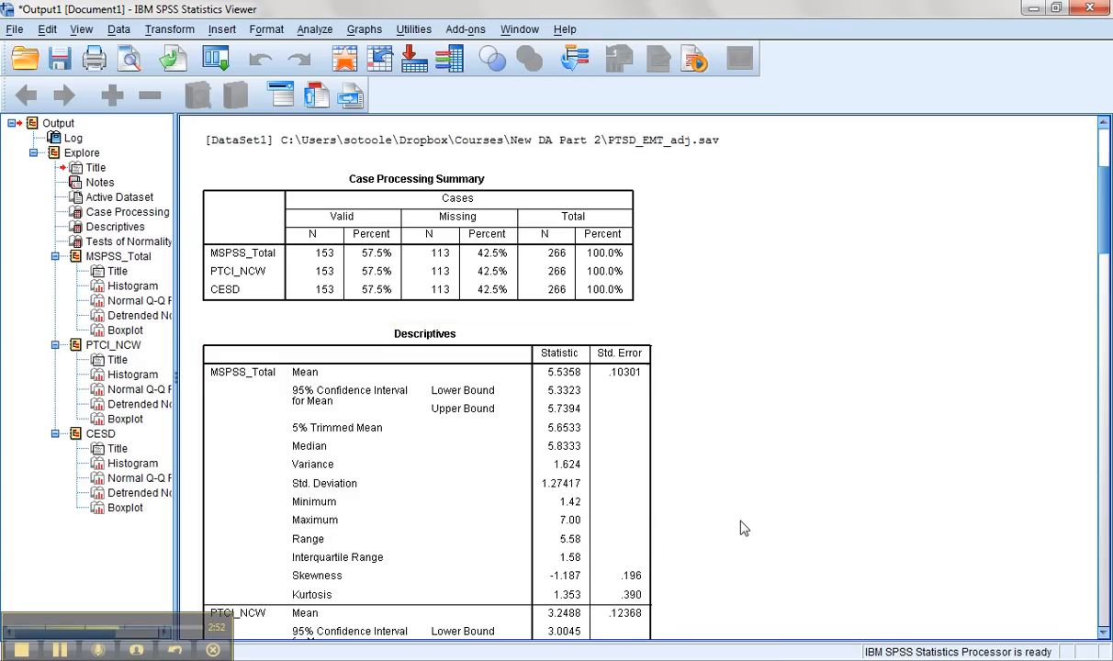
Scroll through the CESD descriptives down to the Tests of Normality table.
scroll("down", 3)
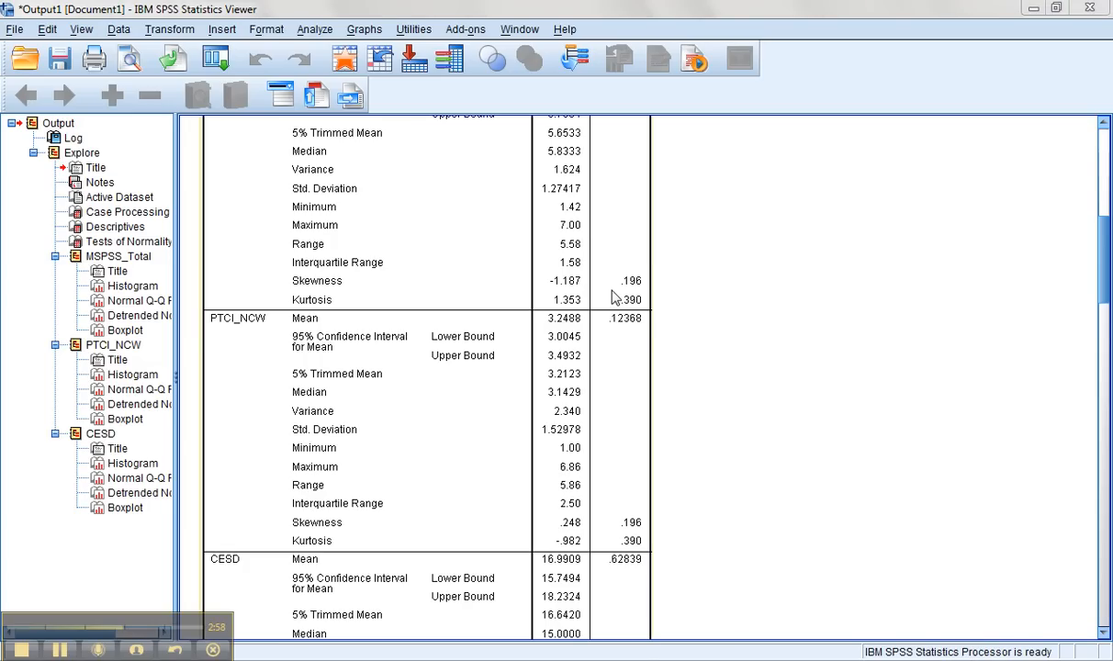
mouse_move(619, 298)
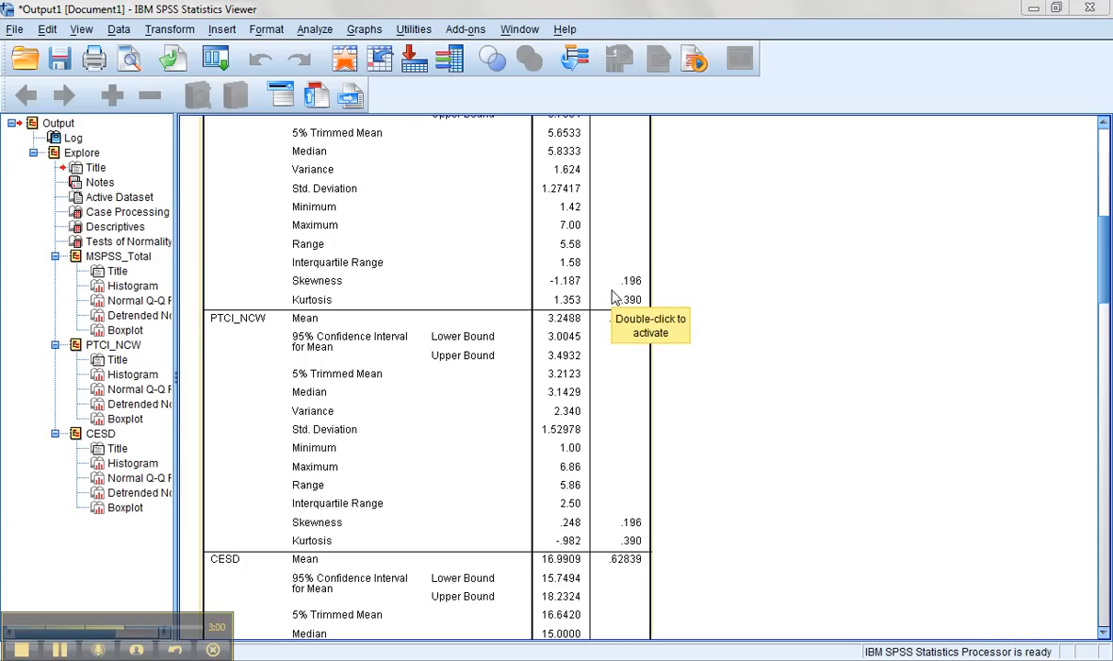
mouse_move(449, 296)
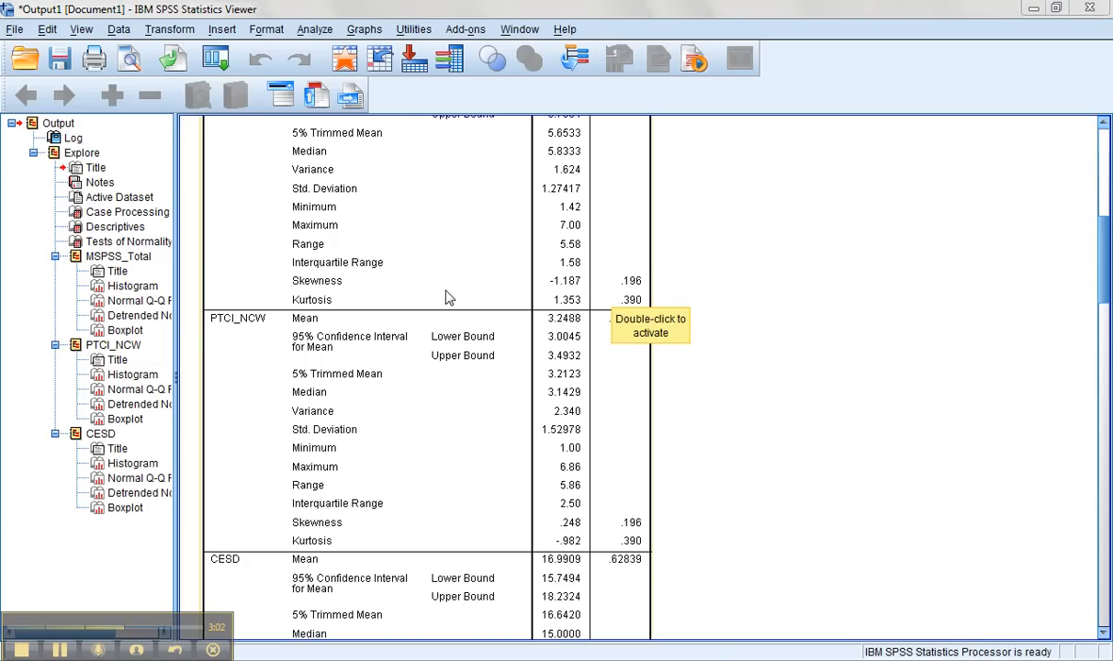
mouse_move(569, 290)
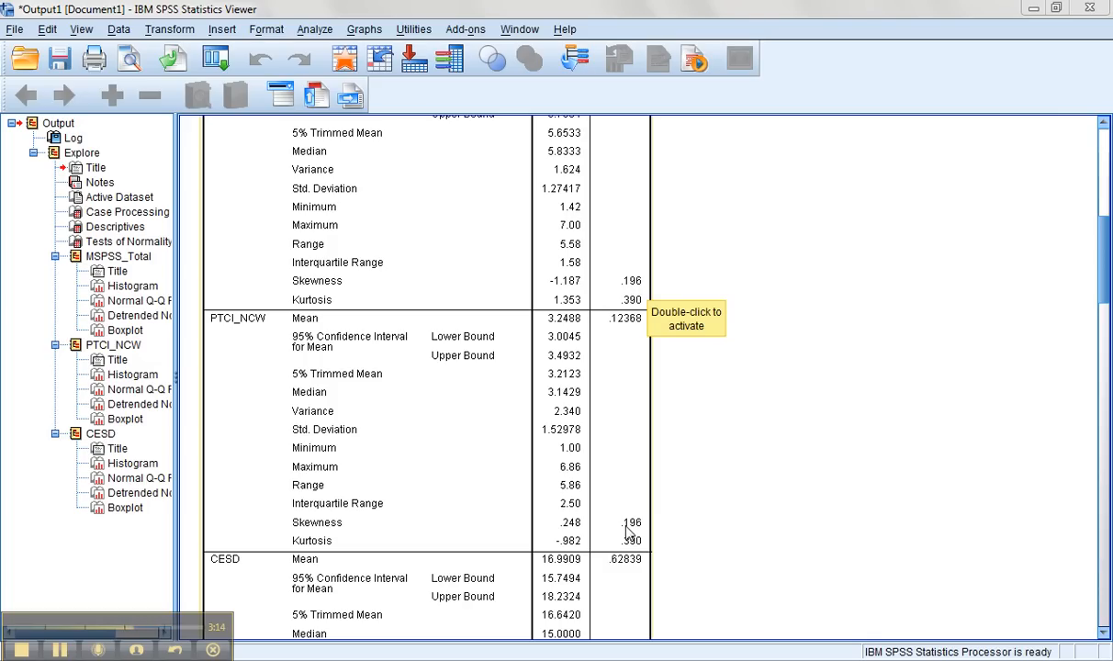
mouse_move(576, 530)
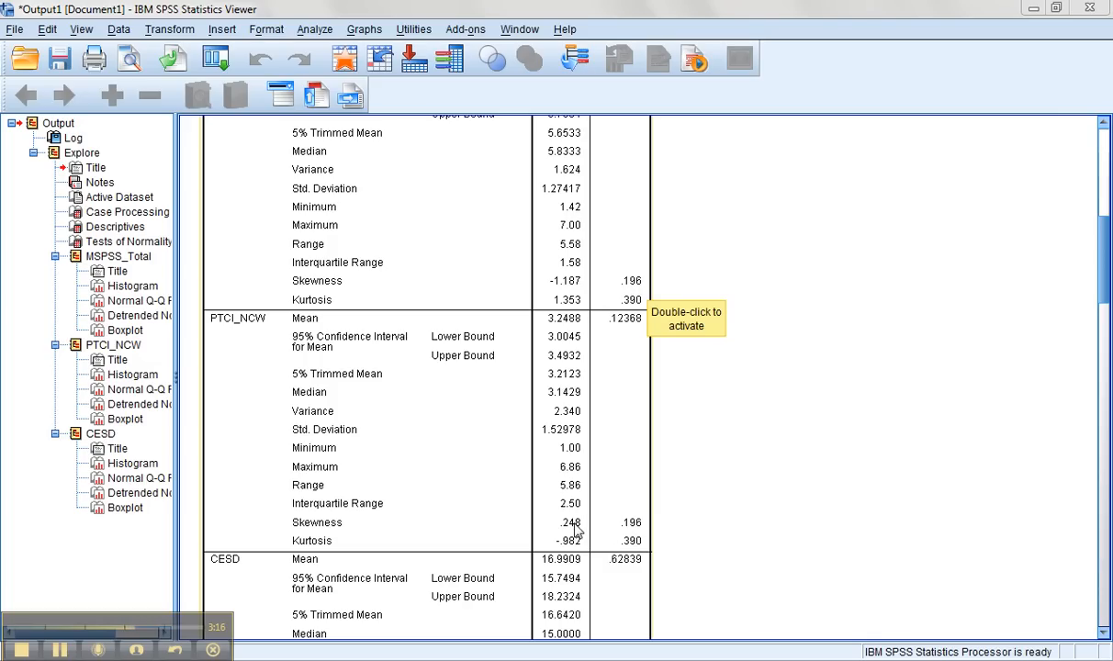
mouse_move(645, 542)
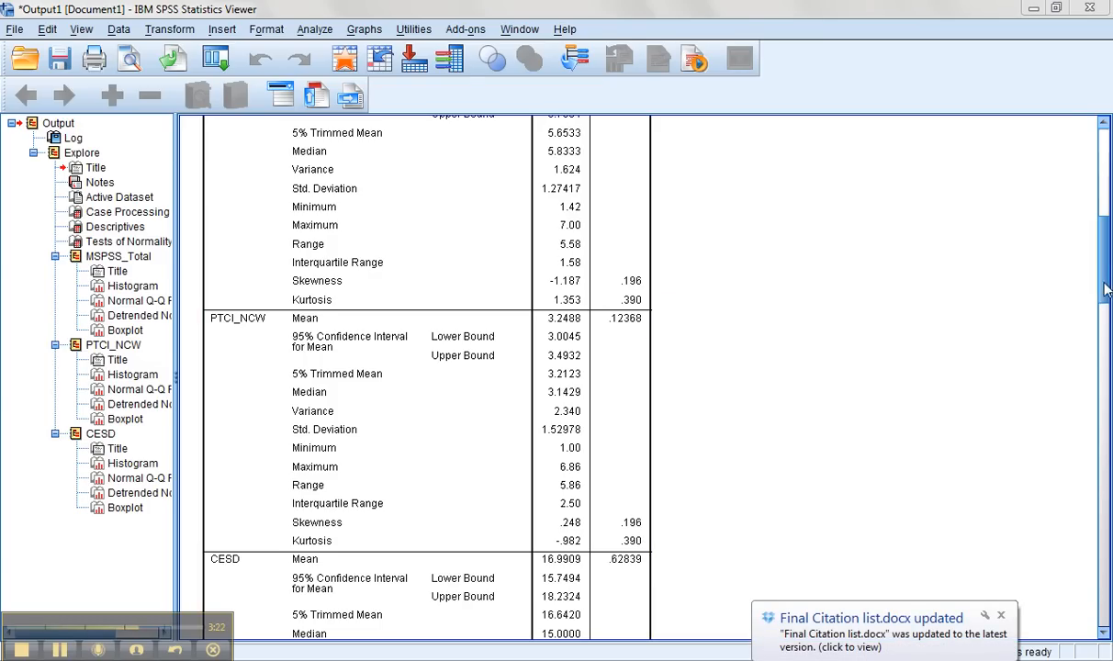
scroll("down", 3)
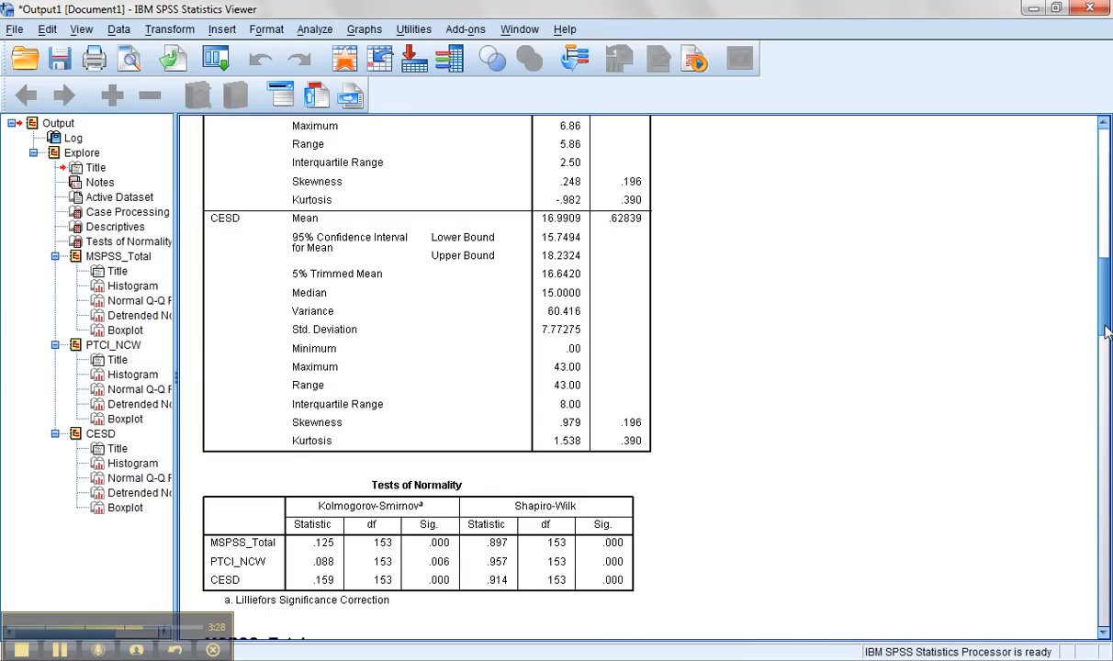
Select the Tests of Normality table and scroll to the left-skewed MSPSS_Total histogram.
scroll("down", 3)
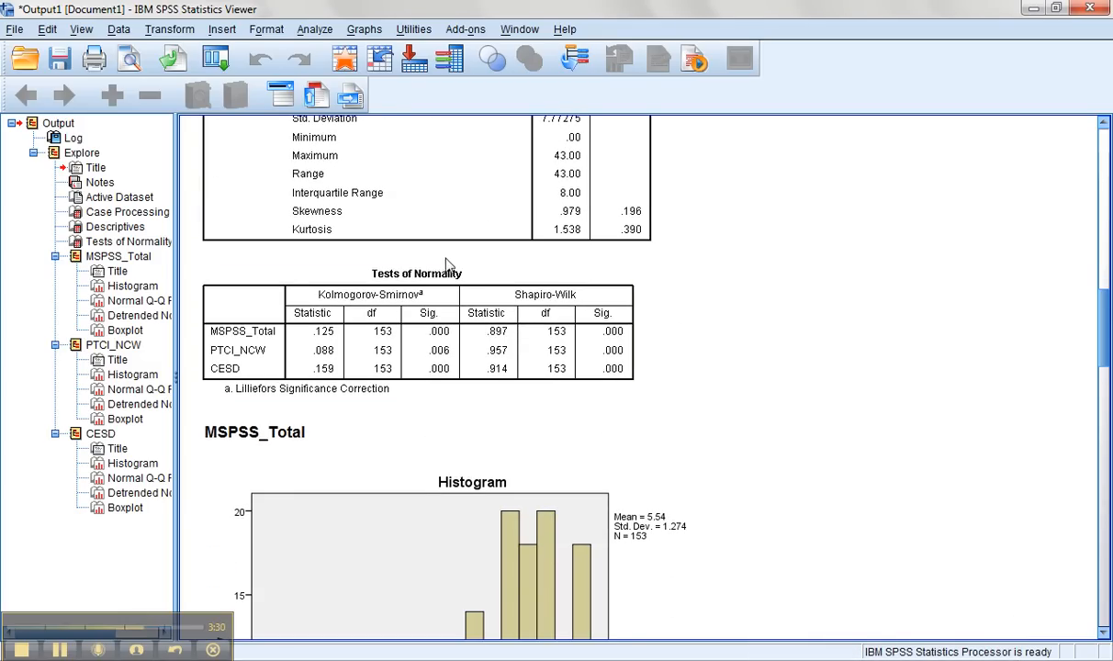
left_click(416, 340)
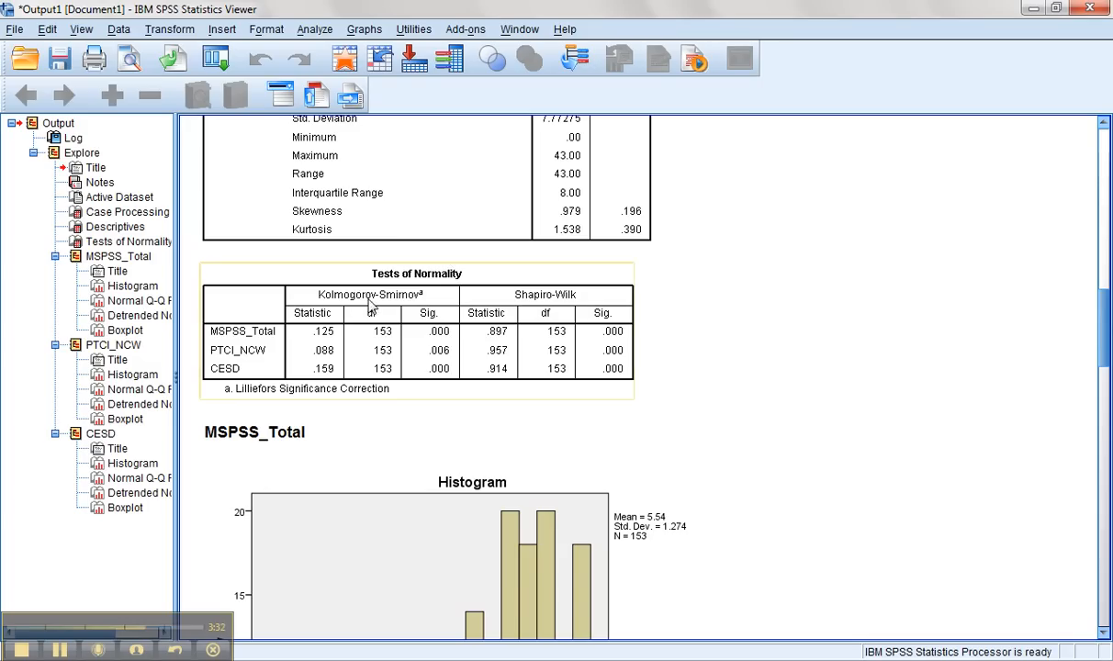
mouse_move(372, 328)
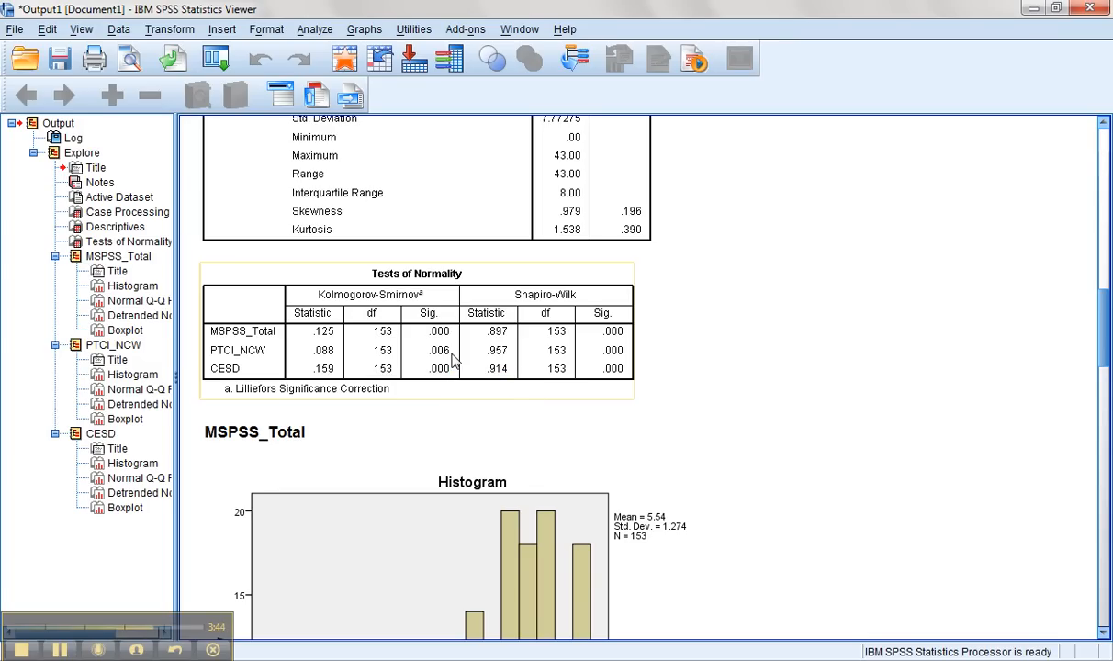
mouse_move(255, 365)
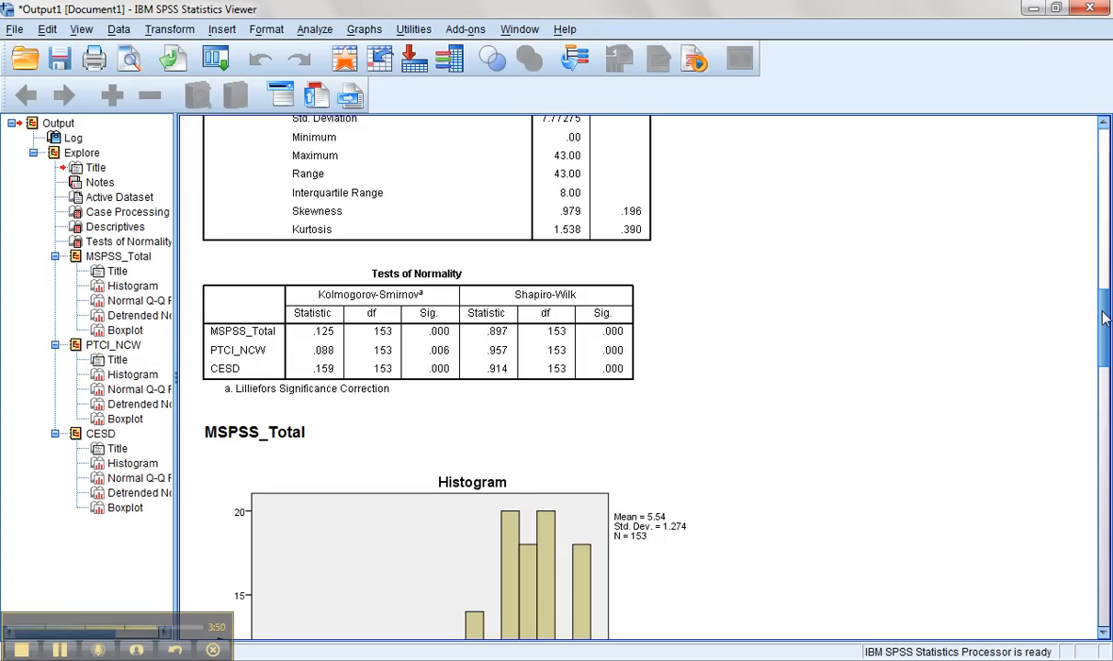
scroll("down", 3)
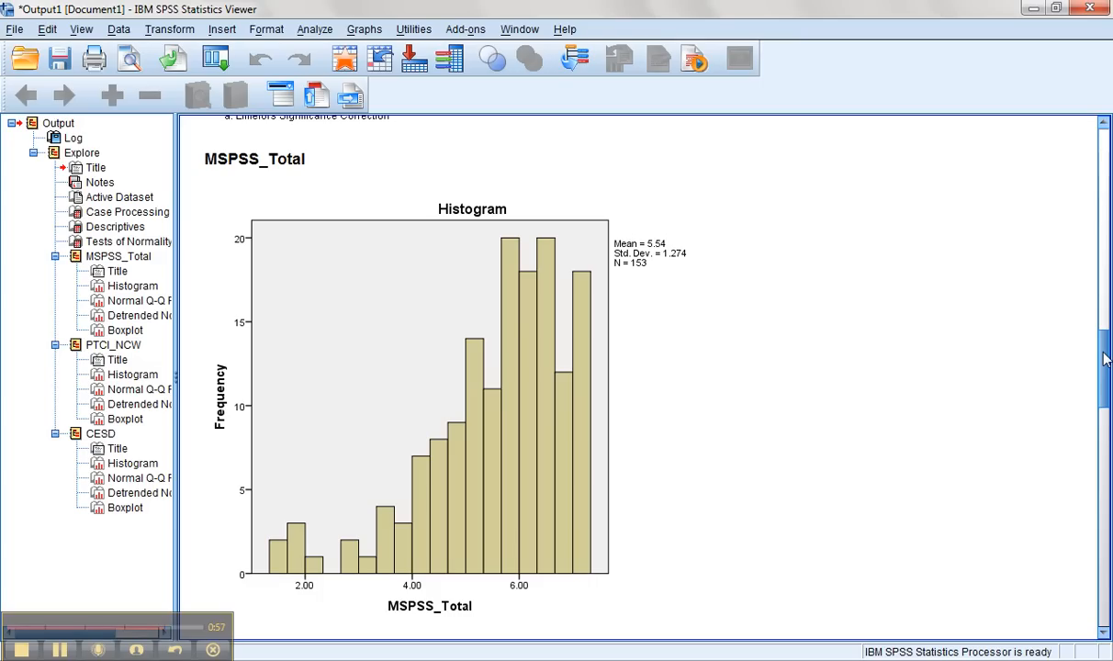
Scroll past the MSPSS_Total Q-Q plots to the PTCI_NCW Normal Q-Q plot.
scroll("down", 3)
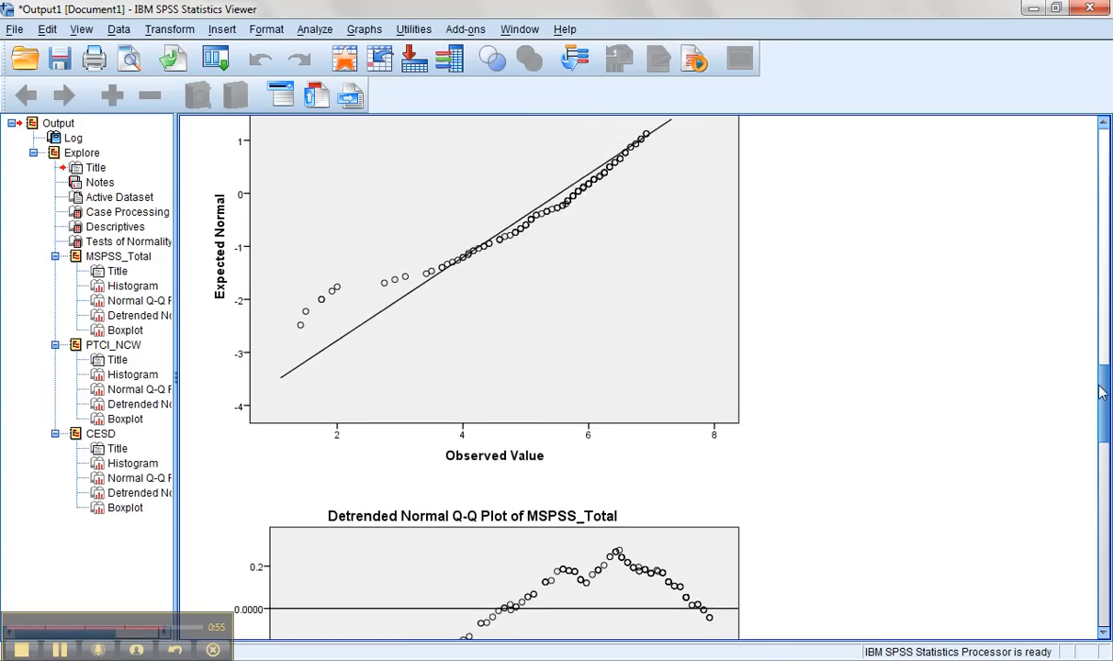
scroll("up", 3)
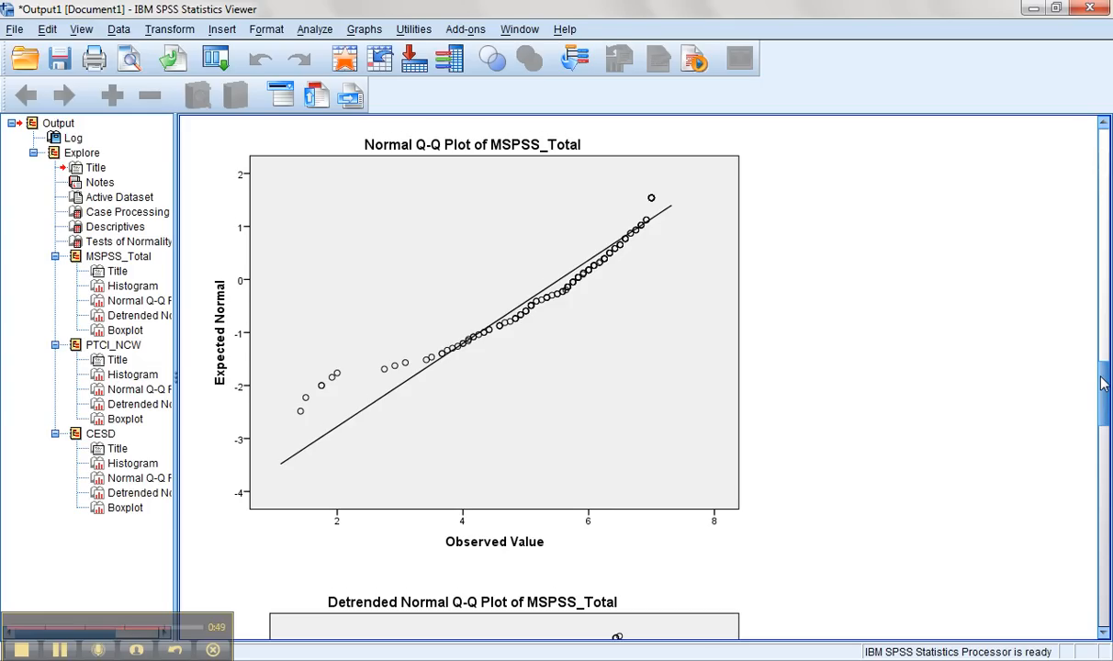
scroll("down", 3)
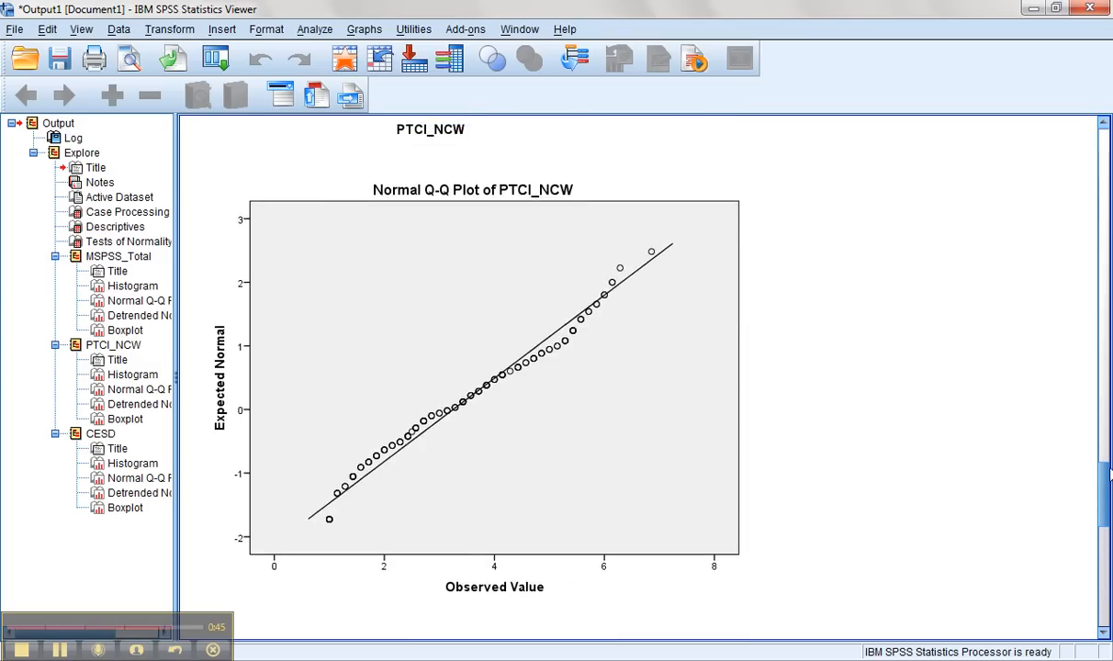
Scroll past the PTCI_NCW histogram, Q-Q plots and boxplot to the CESD histogram.
scroll("up", 3)
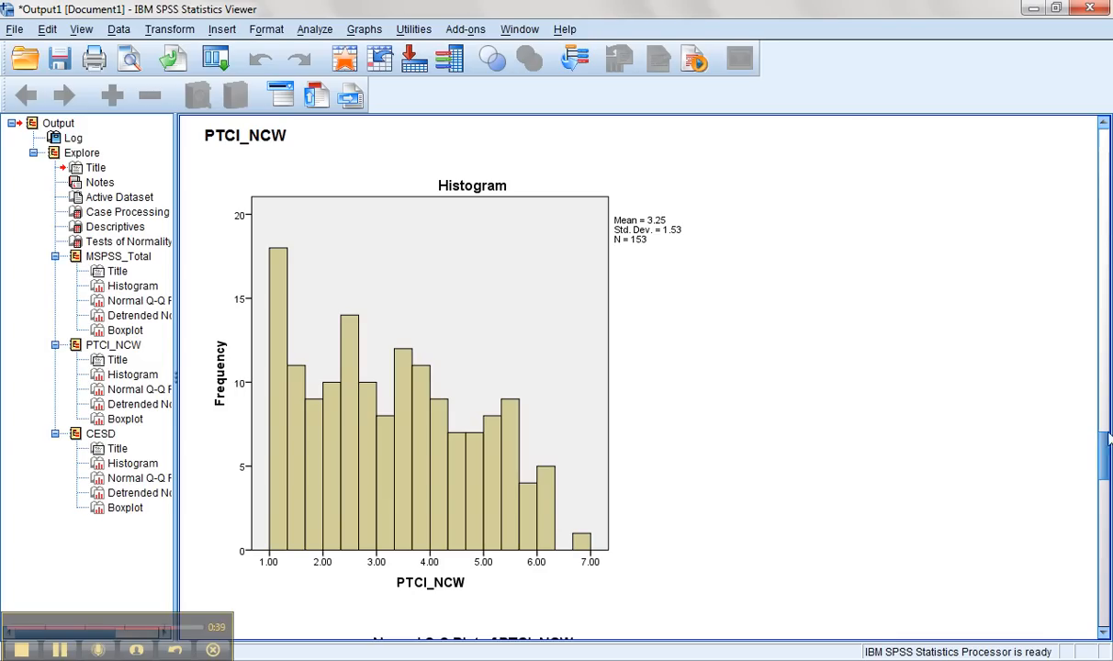
scroll("down", 3)
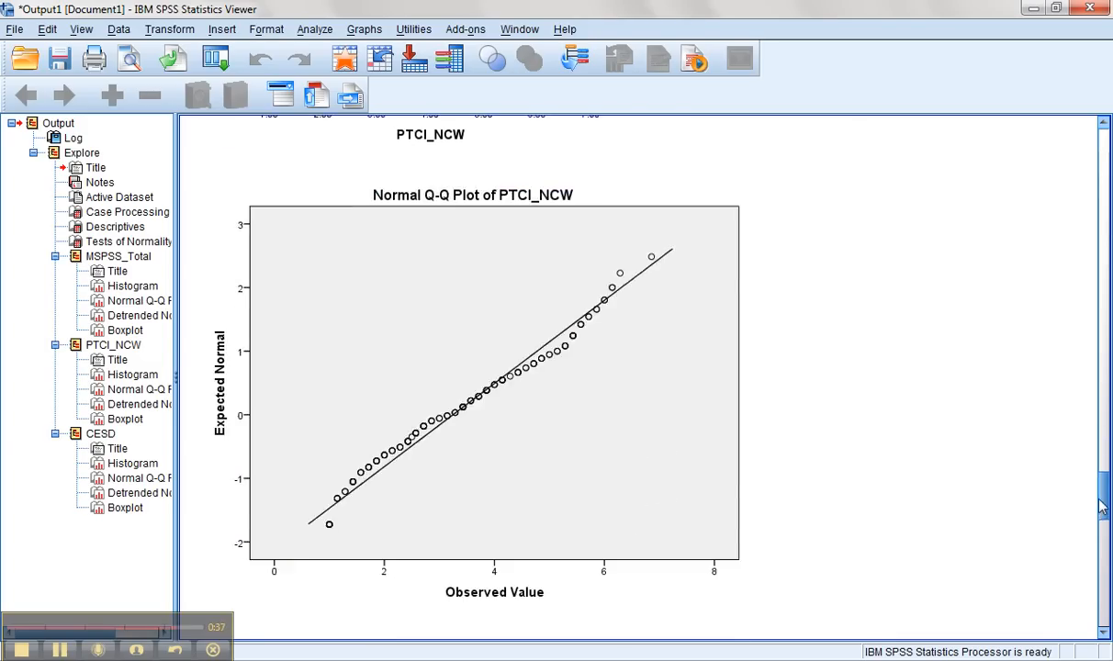
scroll("down", 3)
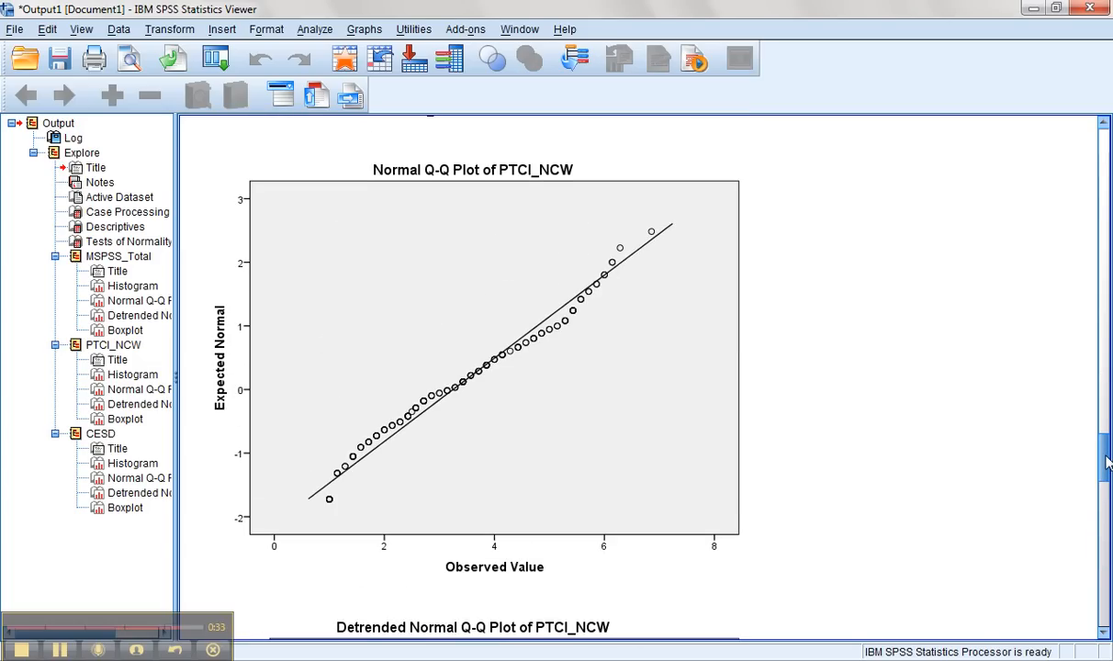
scroll("down", 3)
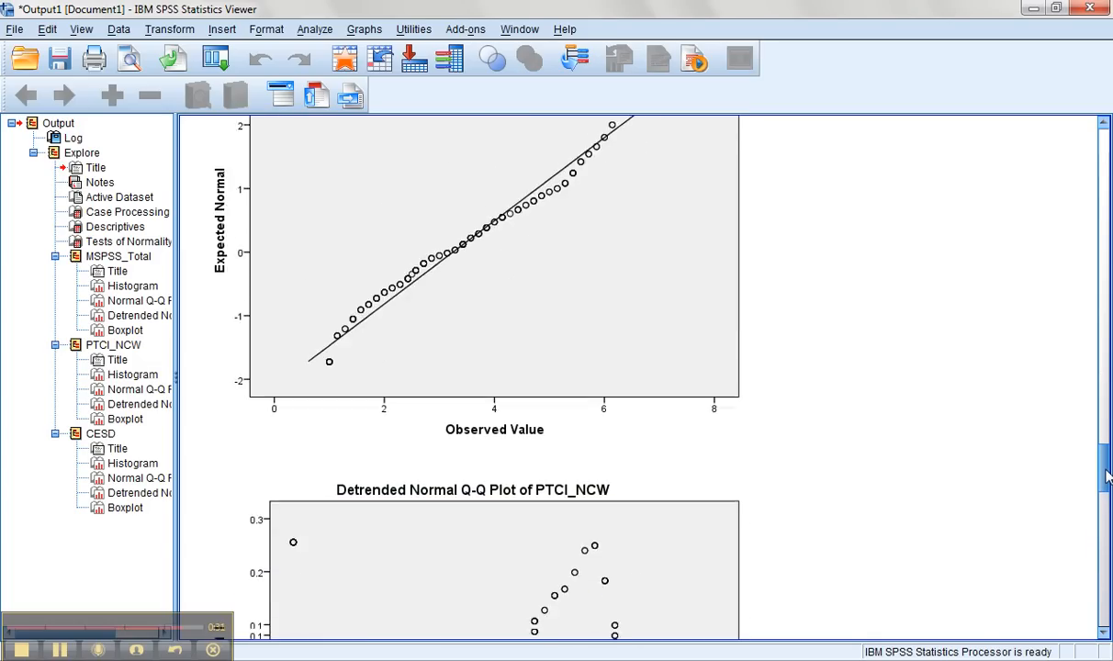
scroll("down", 3)
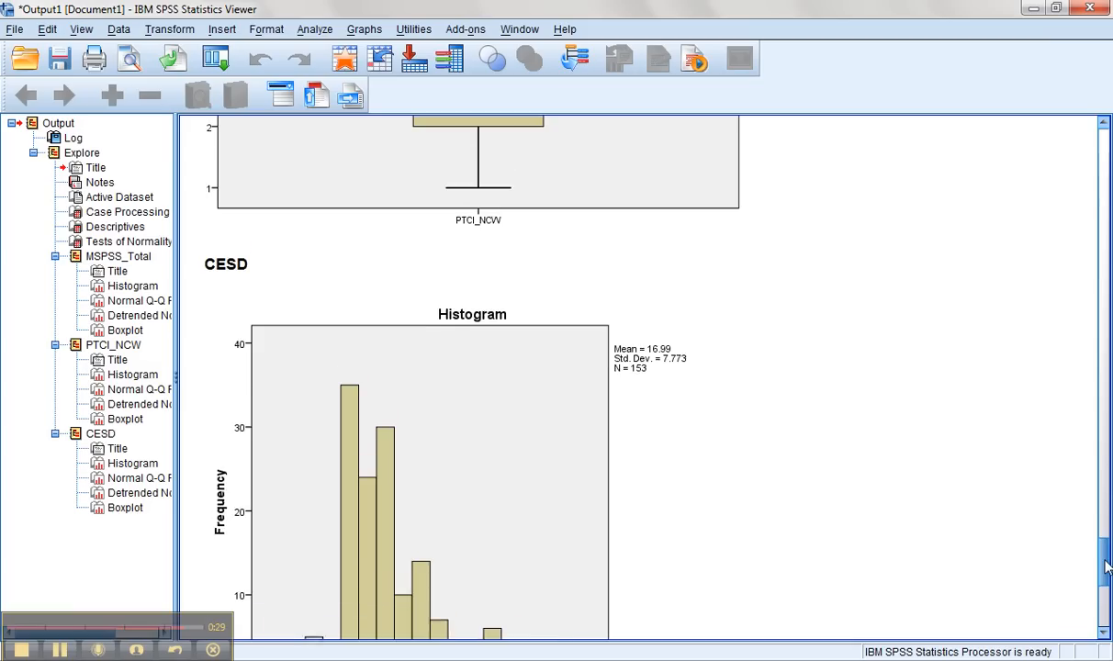
Scroll below the CESD histogram to show the full Normal Q-Q Plot of CESD.
scroll("down", 3)
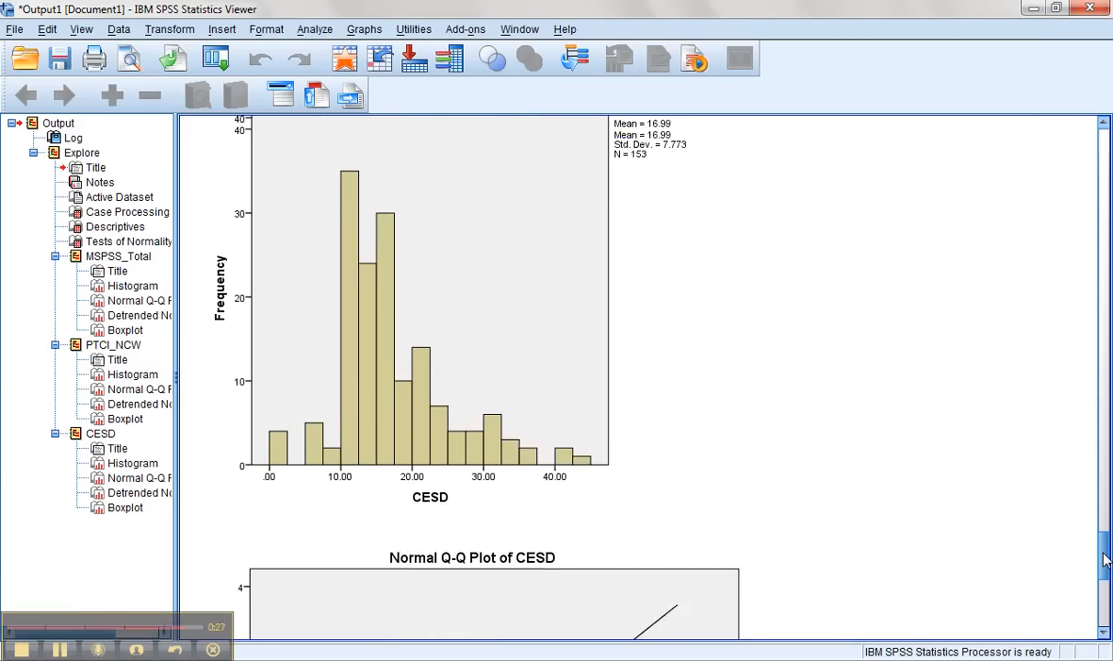
scroll("up", 3)
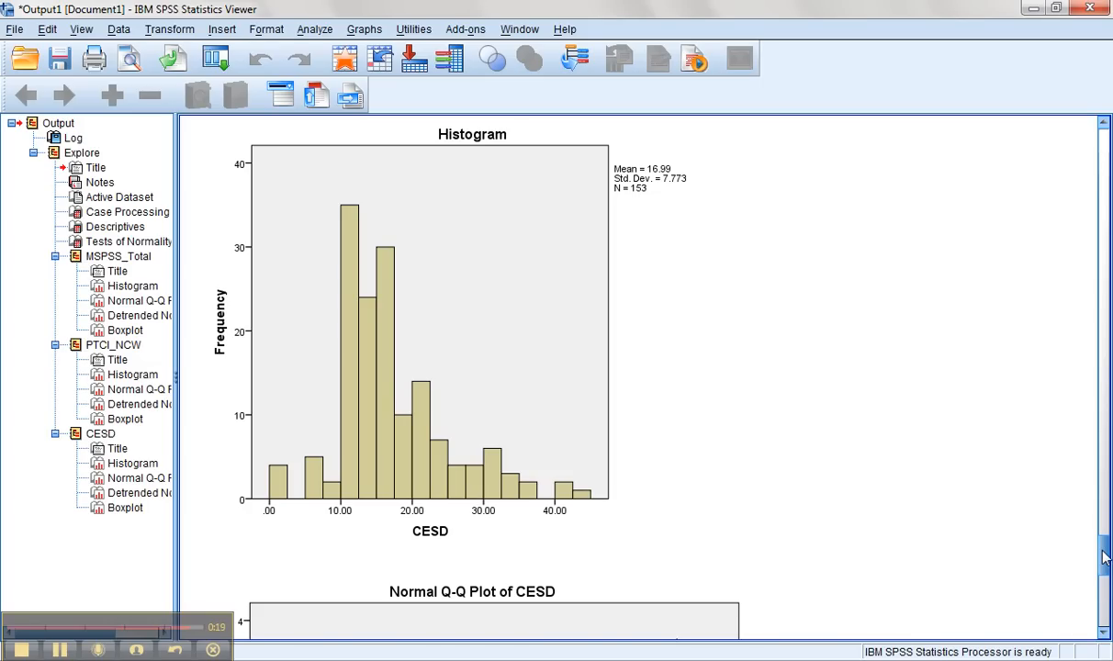
scroll("down", 3)
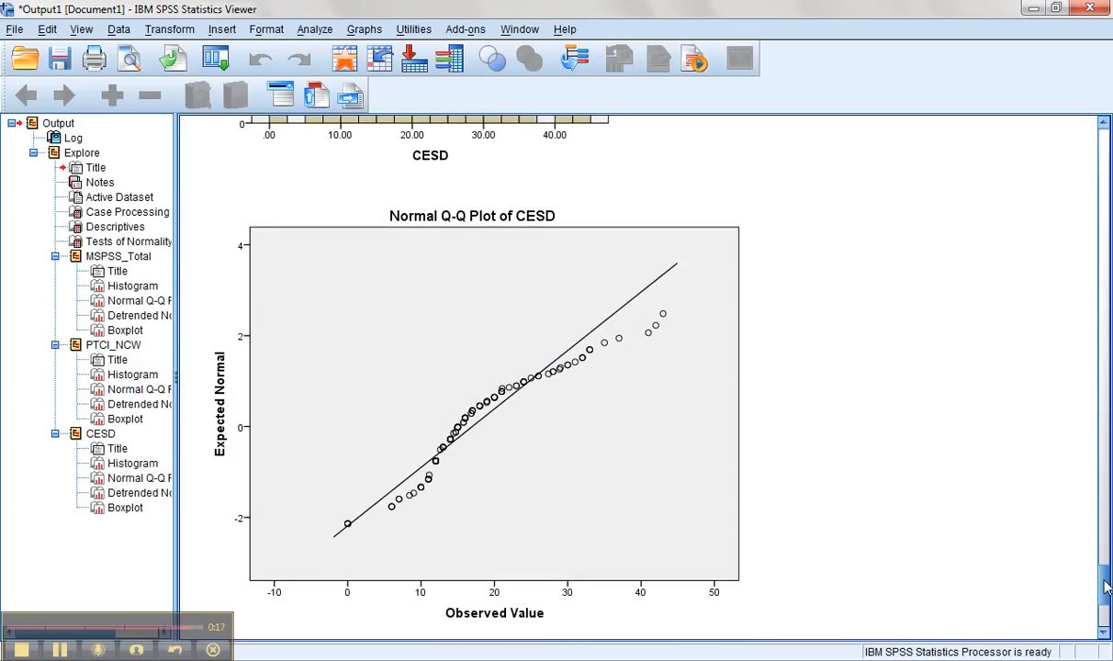